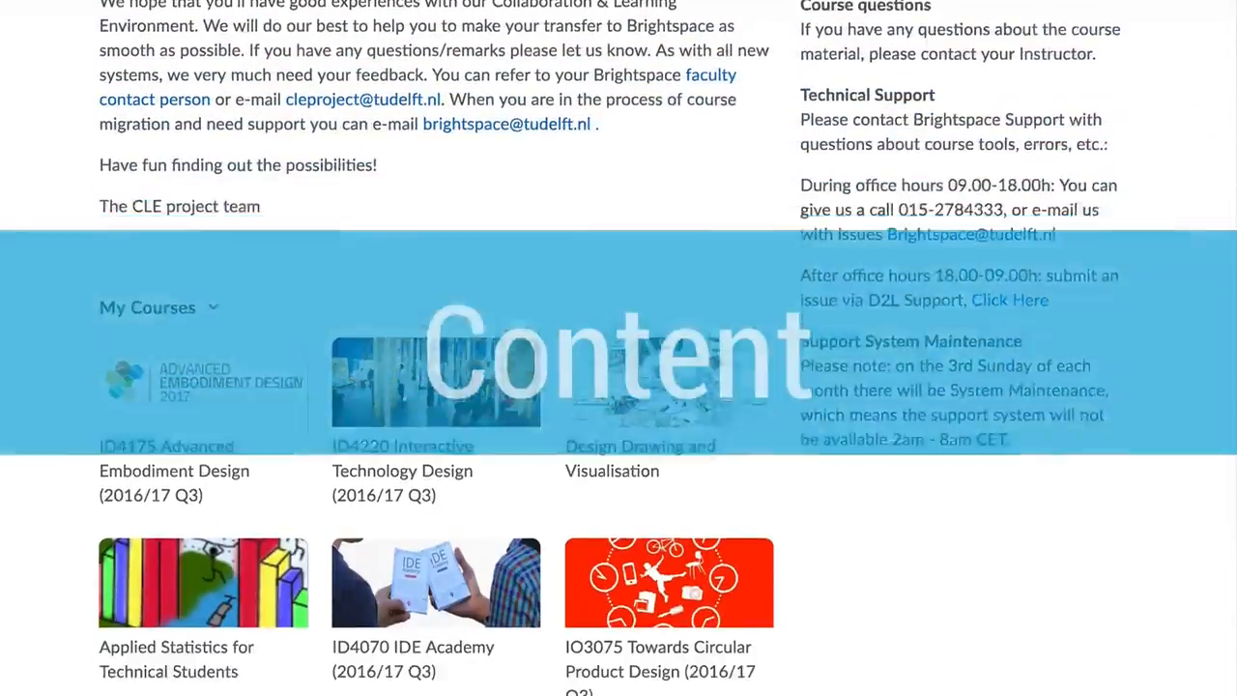
Enter the Applied Statistics for Technical Students course and show its Content table of contents.
scroll(down, 3)
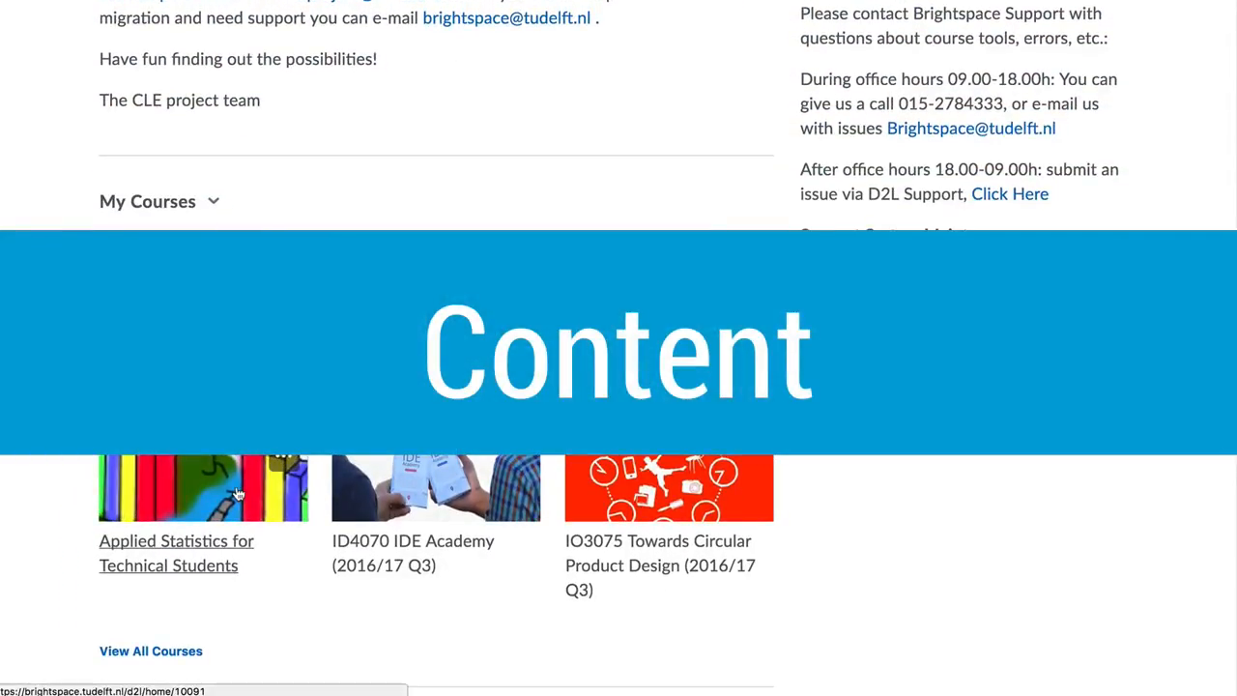
click(176, 552)
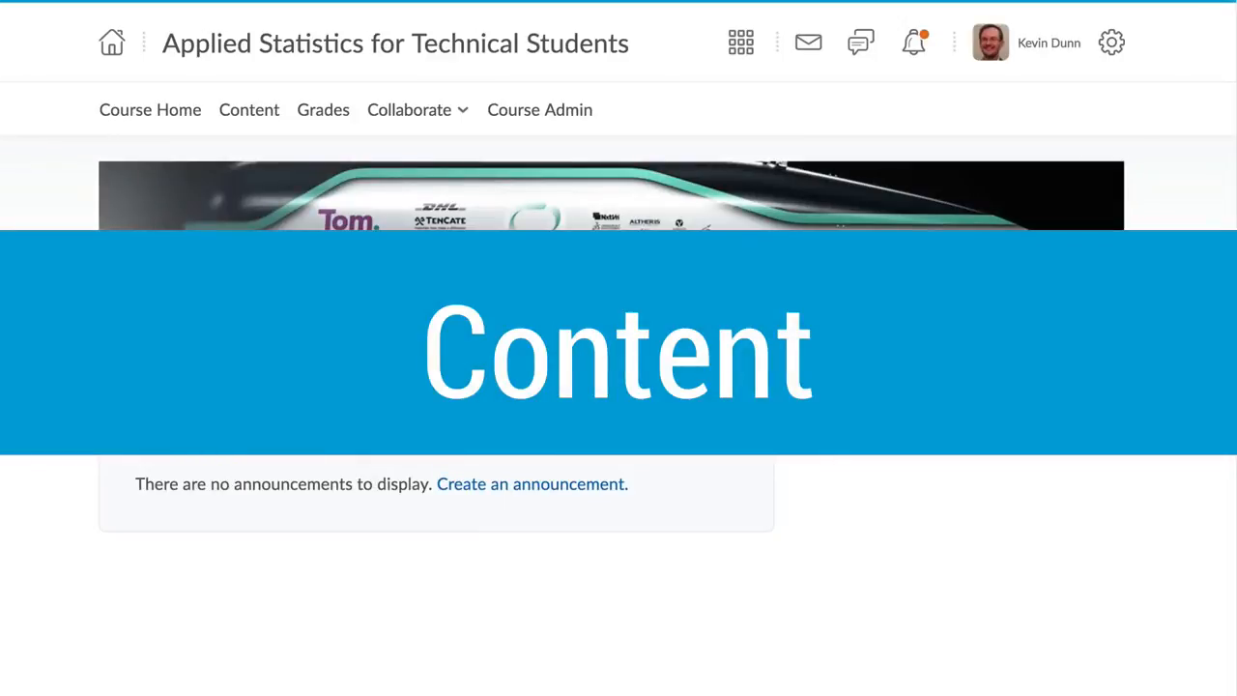
click(247, 108)
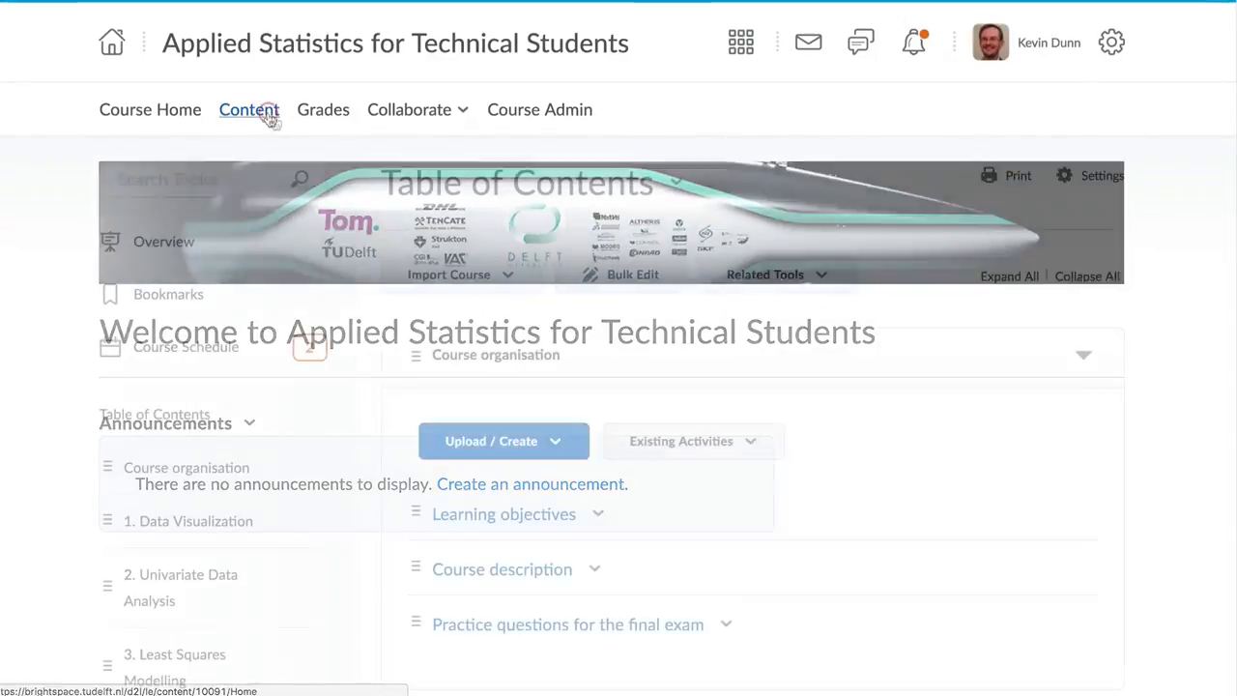
Scroll through the Table of Contents modules toward the 4. Design of Experiments module.
click(247, 108)
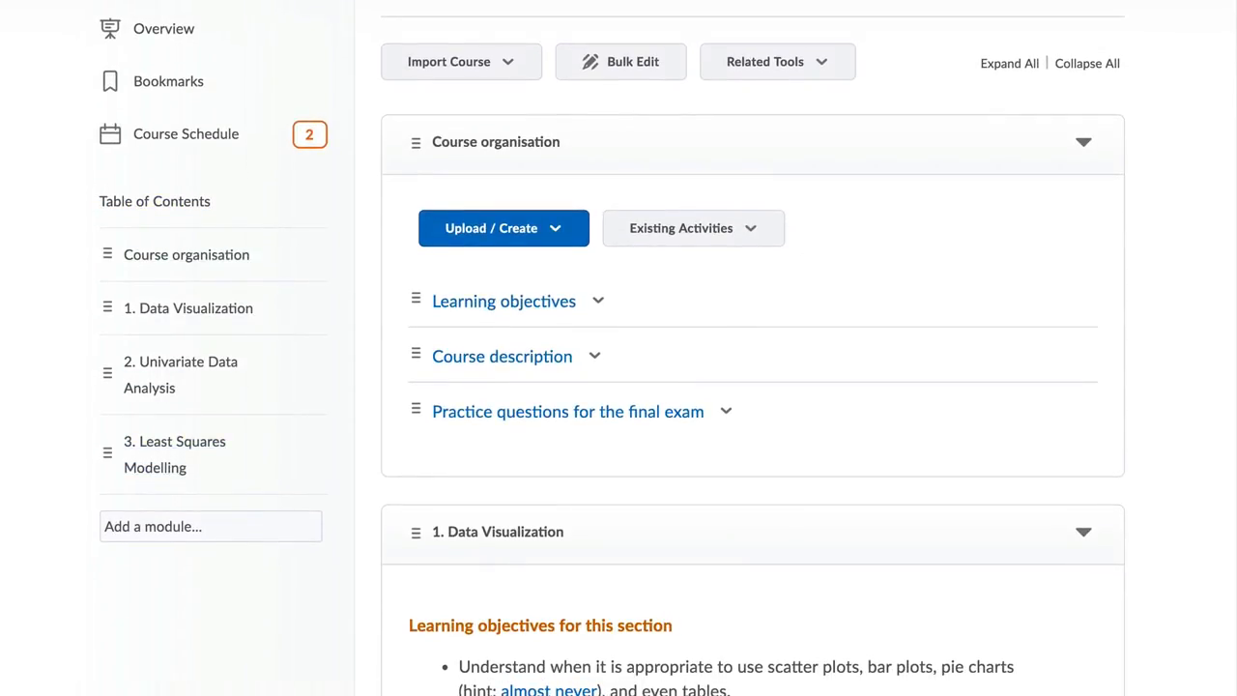
scroll(down, 3)
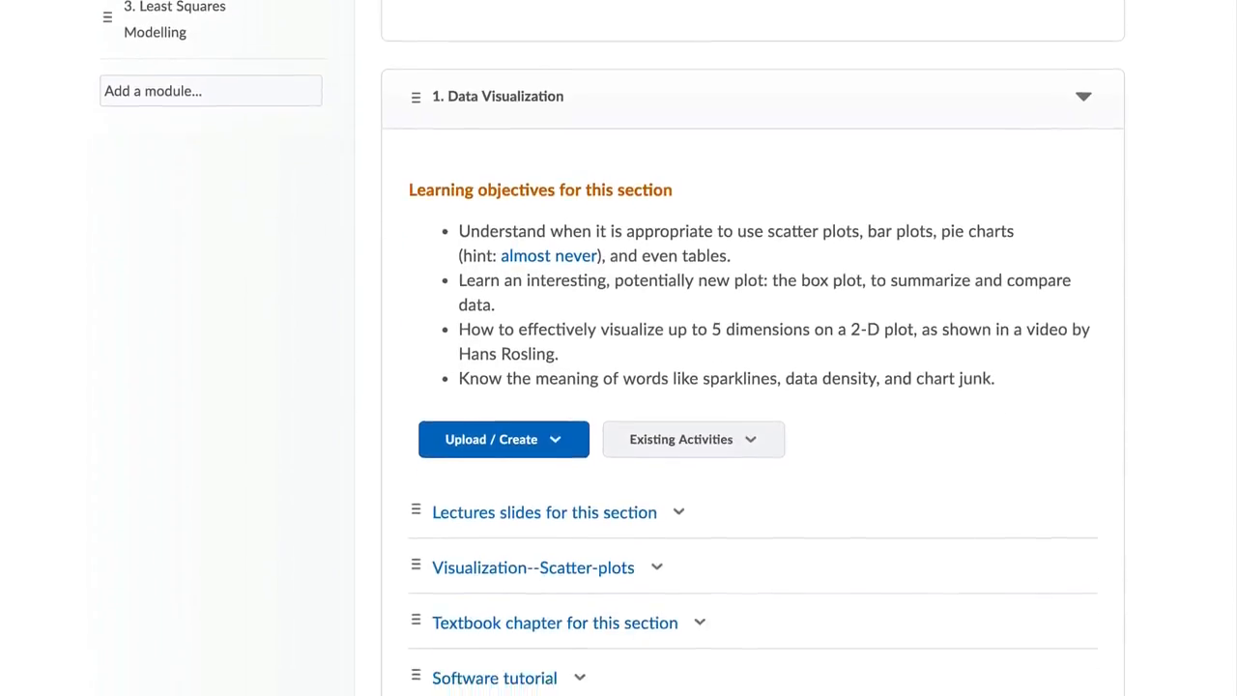
scroll(down, 3)
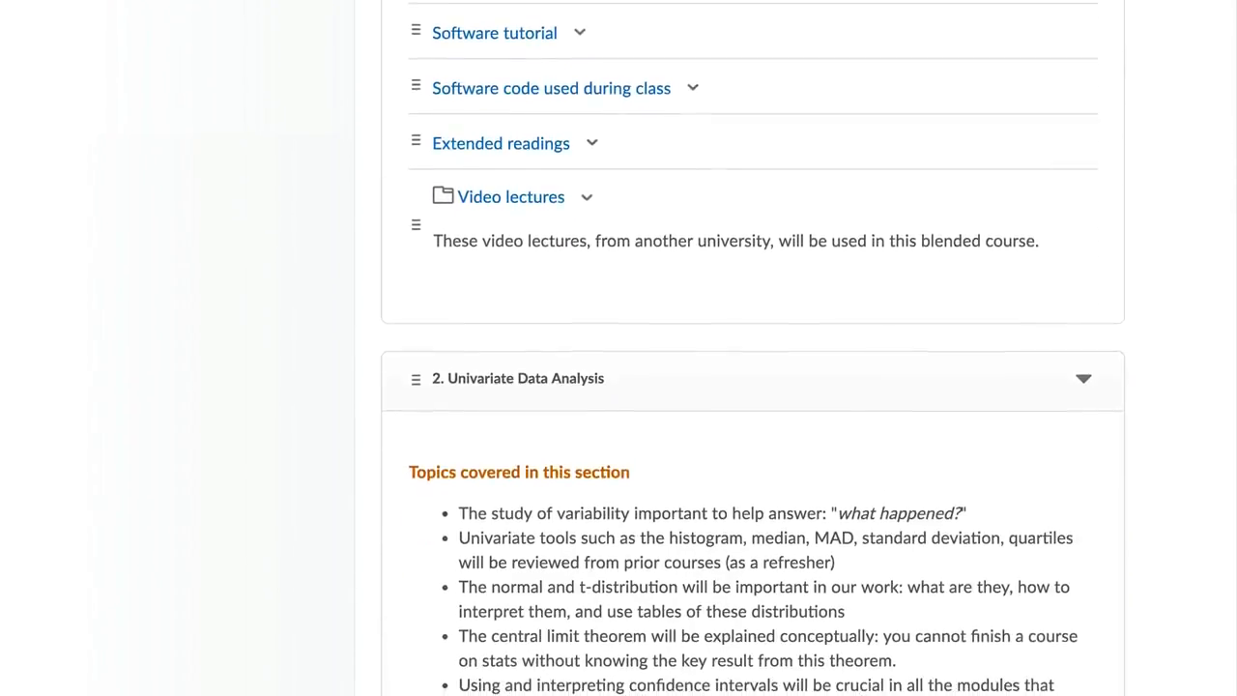
scroll(down, 3)
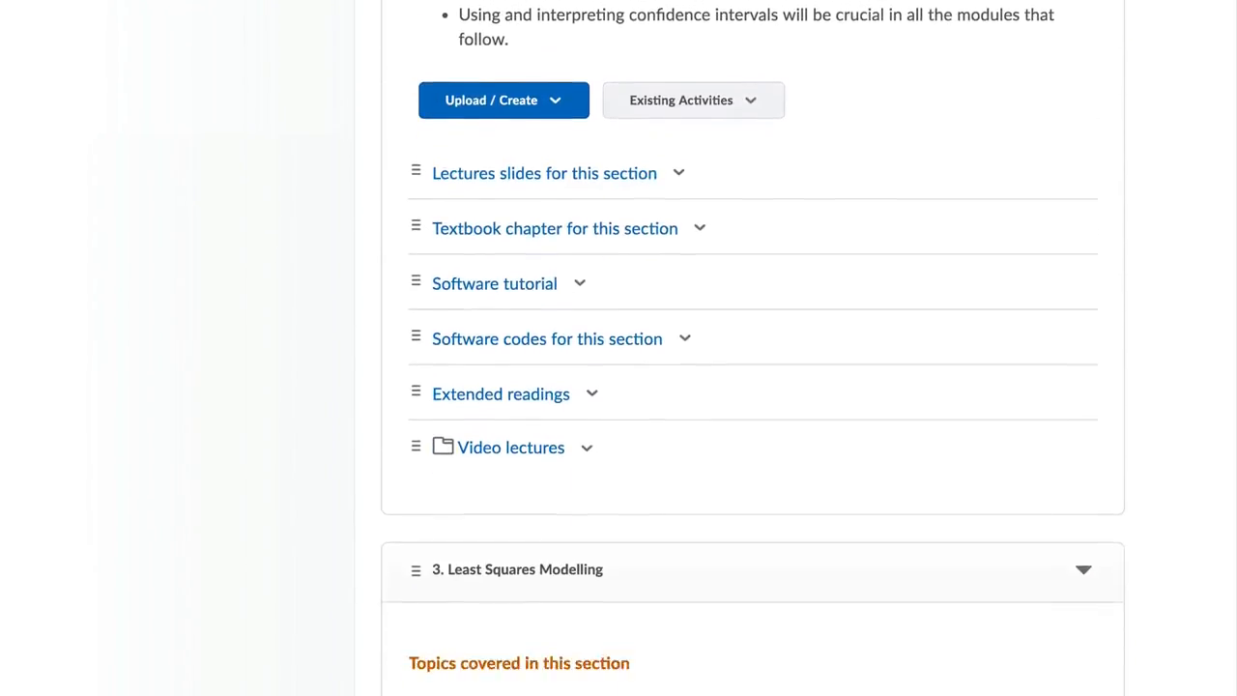
scroll(down, 3)
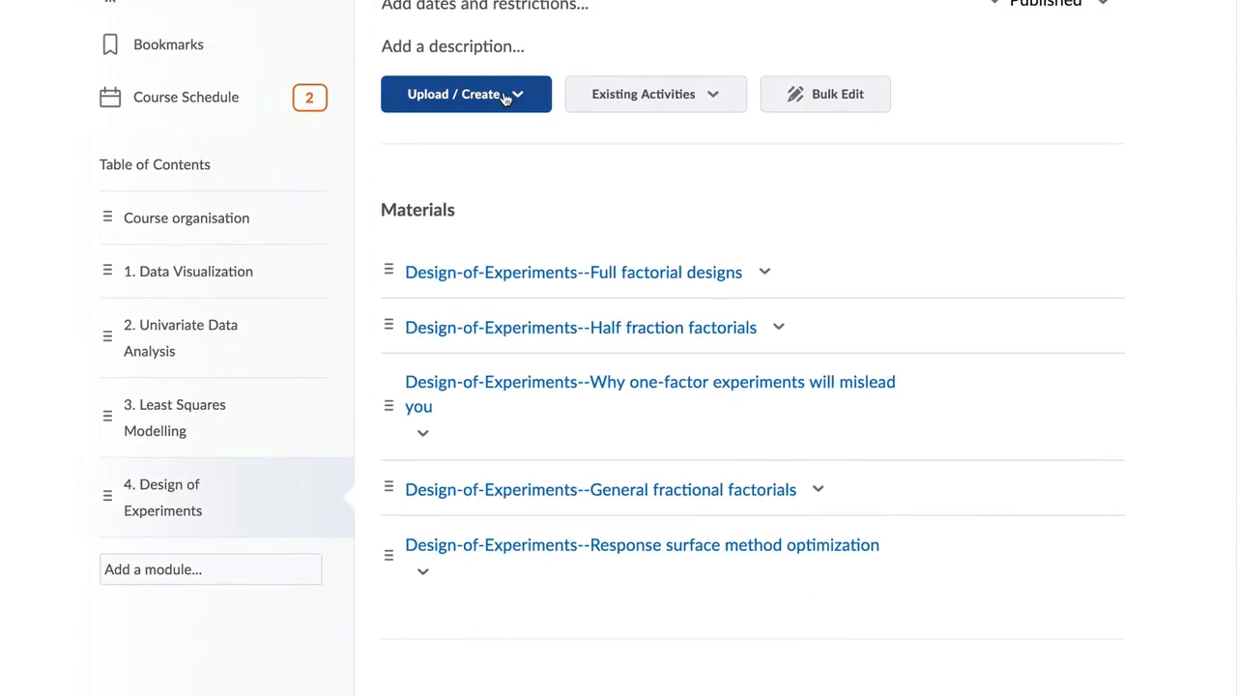
Create a file titled 'Practice questions for the final exam' with an |X| equation inserted.
click(466, 92)
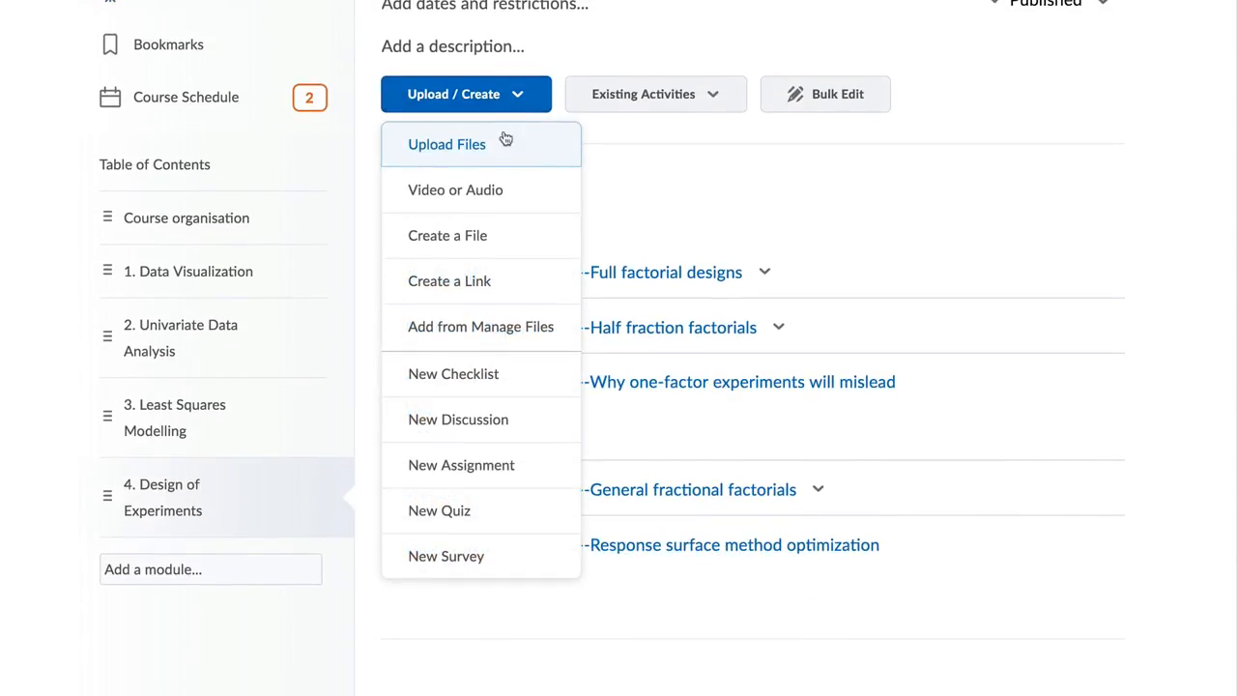
click(448, 236)
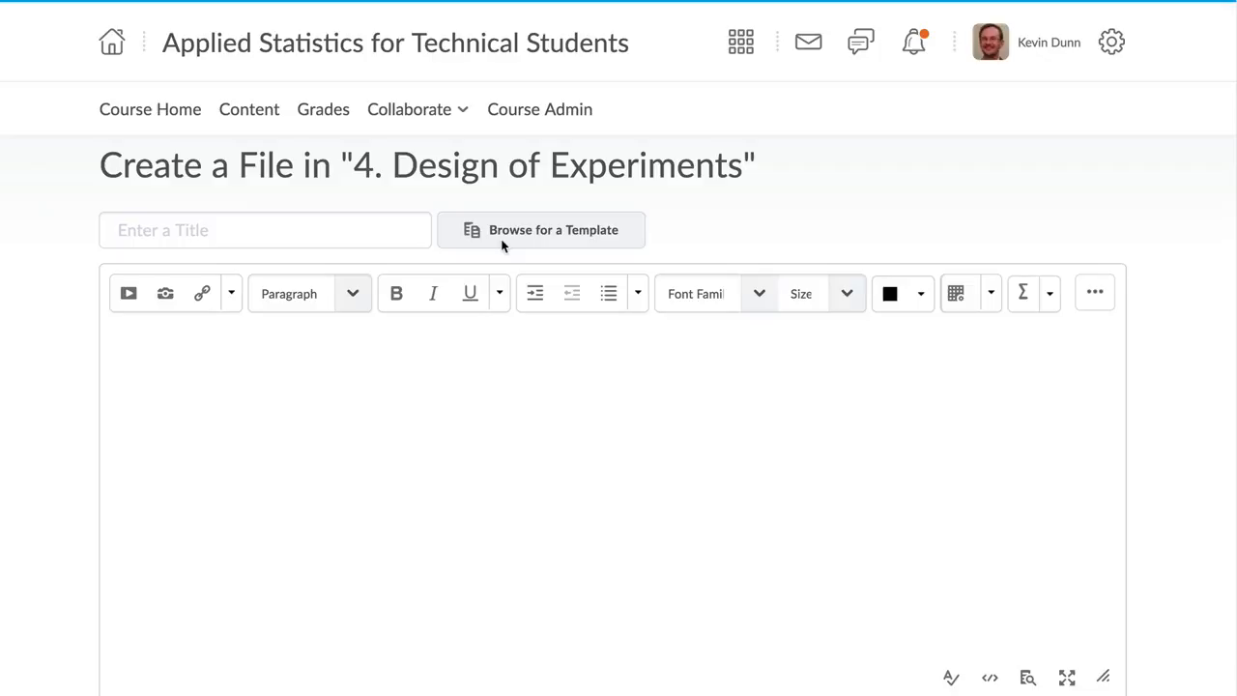
text(Practice questions for the final exam)
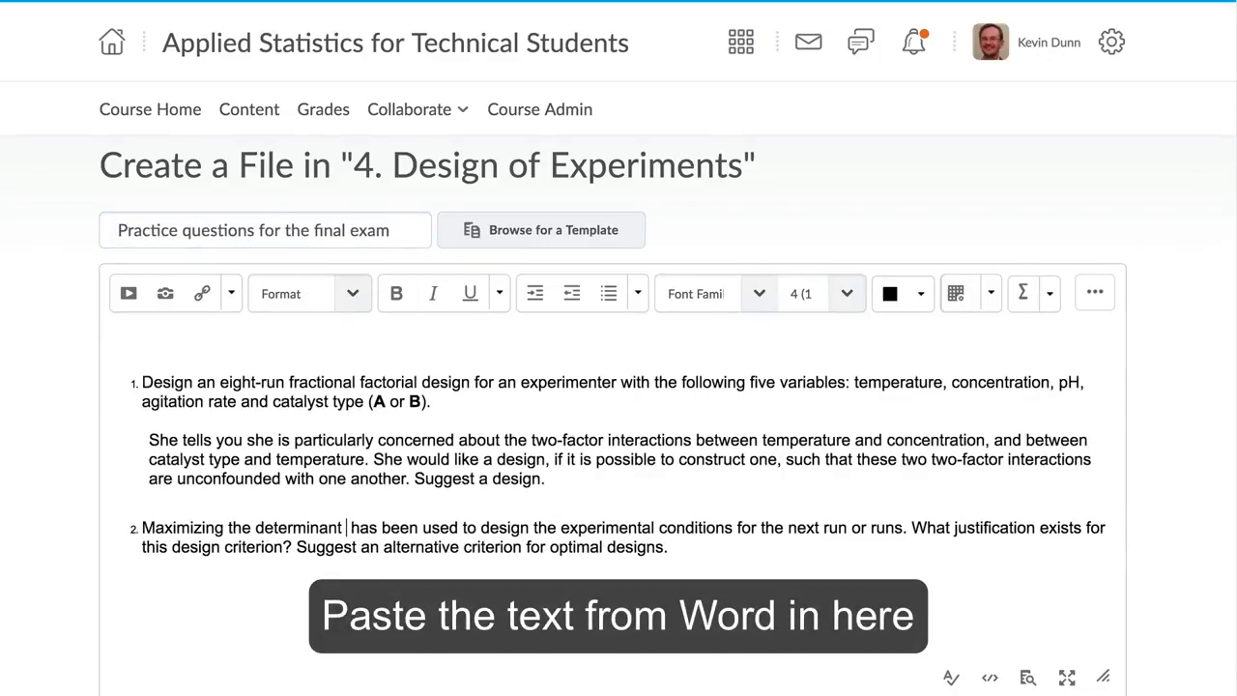
click(966, 405)
text(\left| X\right|)
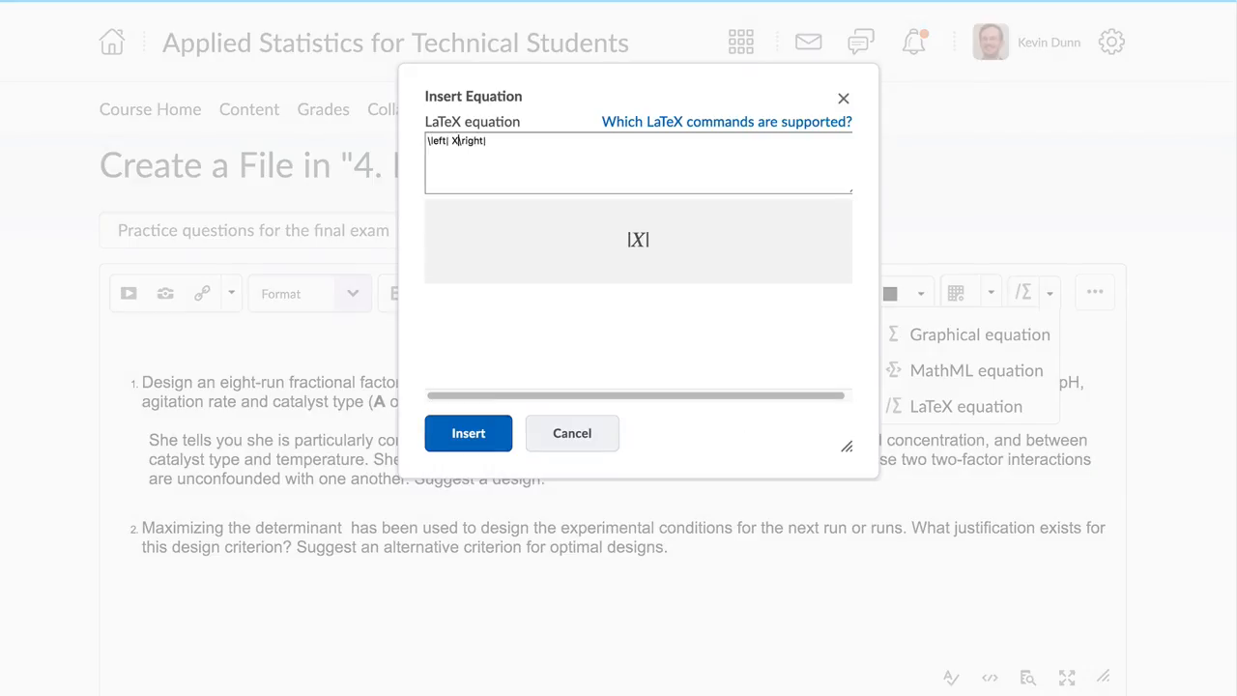
click(468, 433)
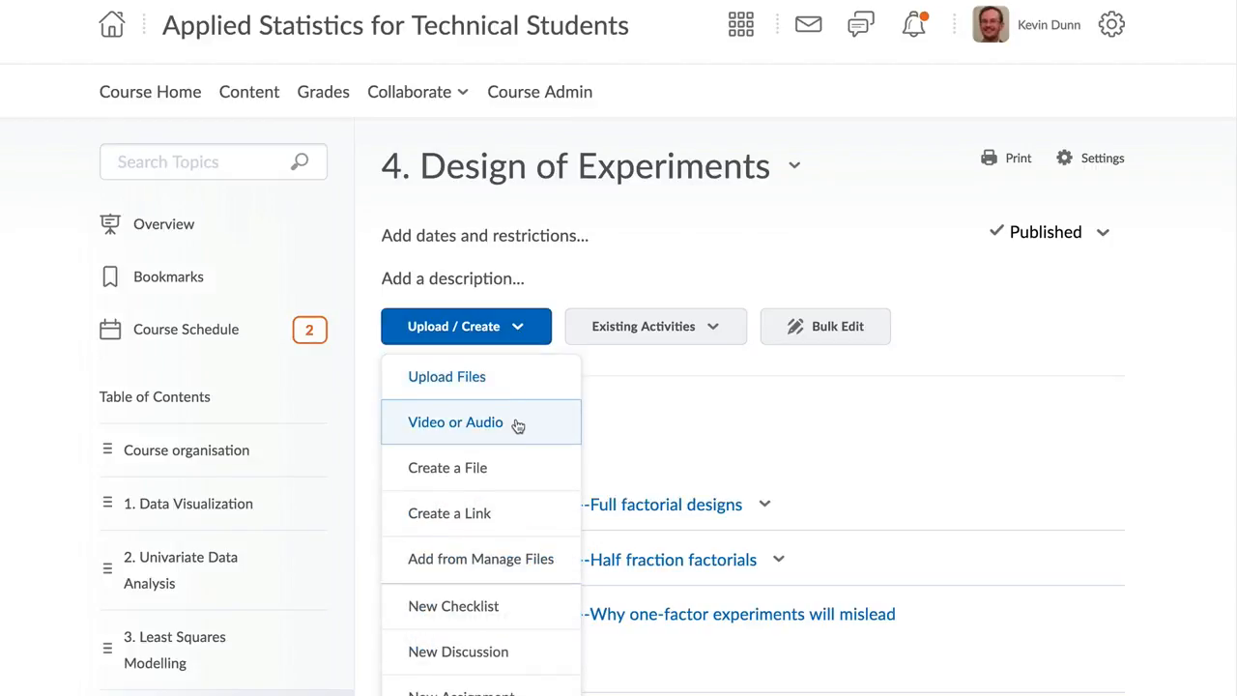
Try the Video or Audio upload, then browse the course's Manage Files listing.
click(456, 421)
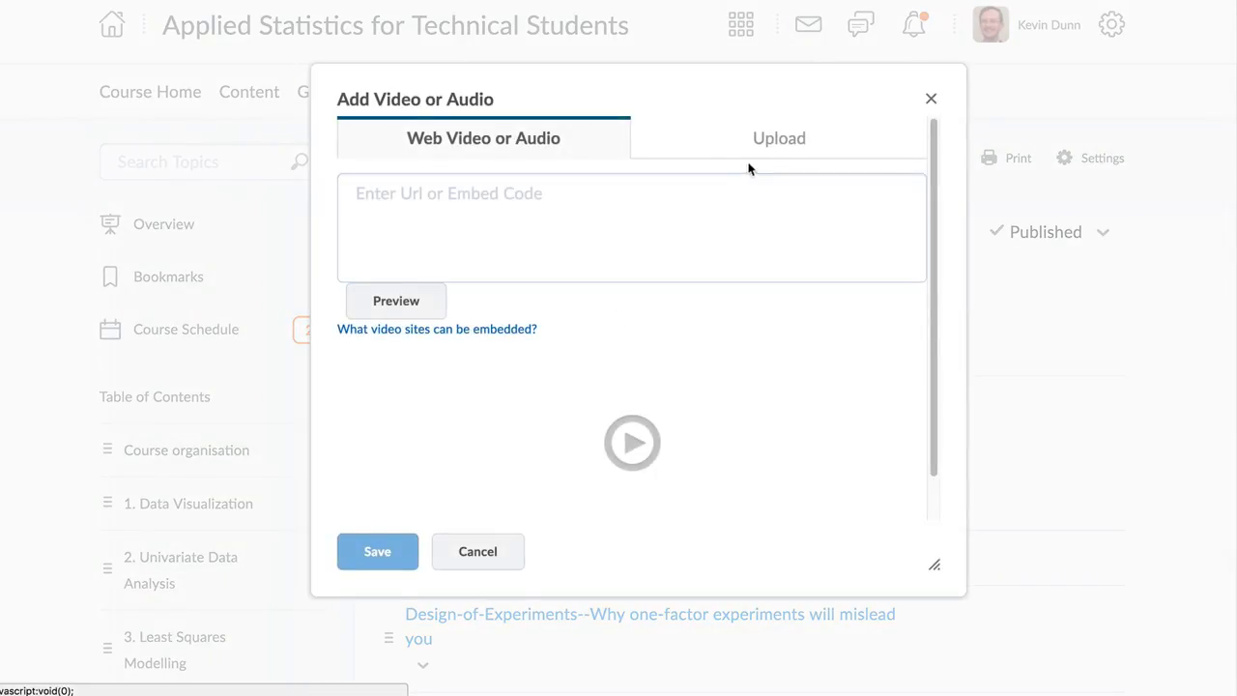
click(779, 137)
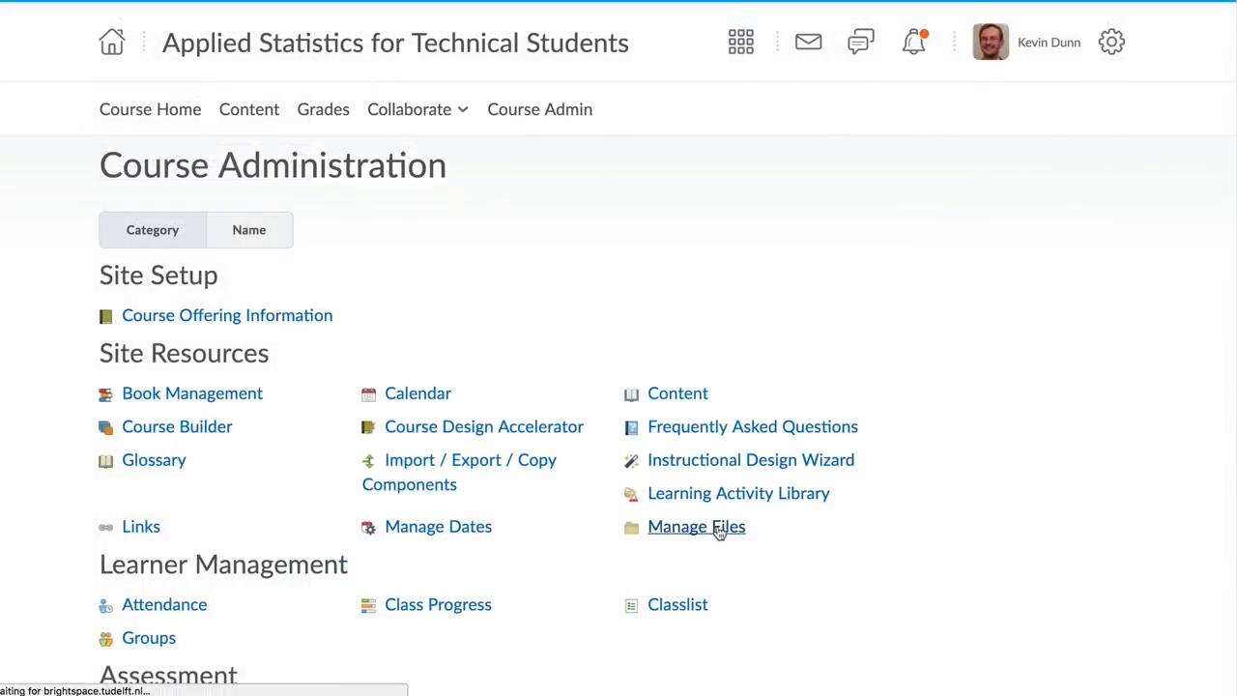
click(695, 526)
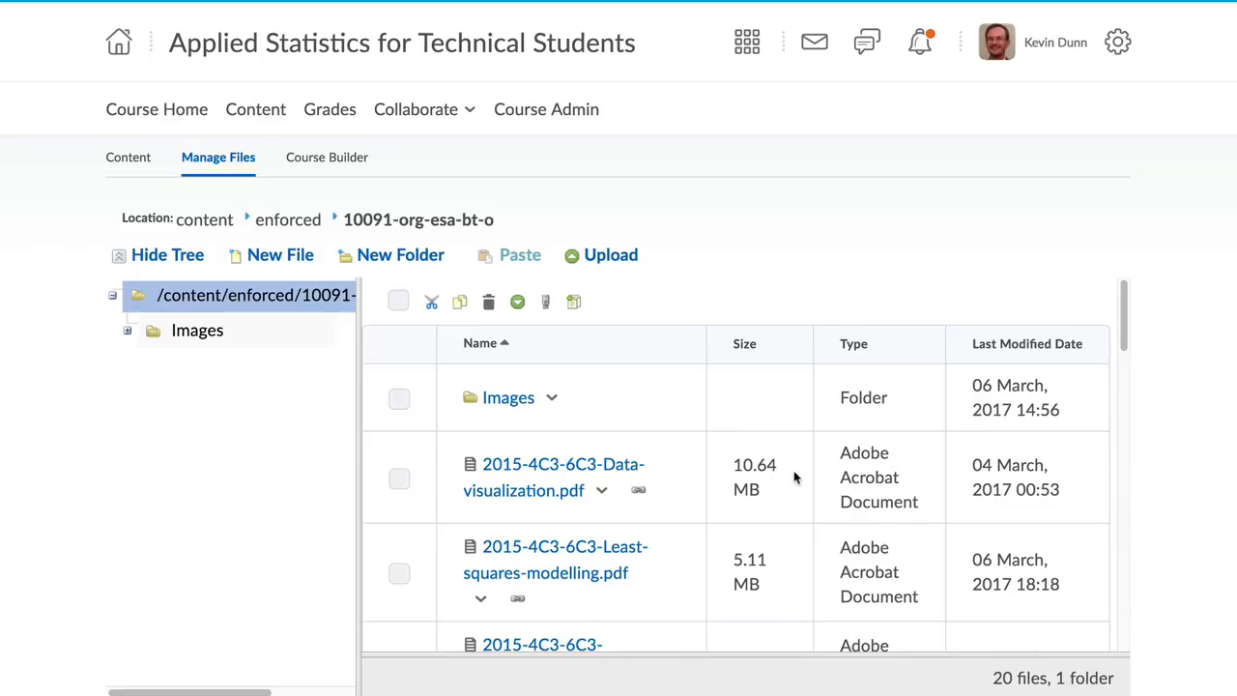
scroll(down, 3)
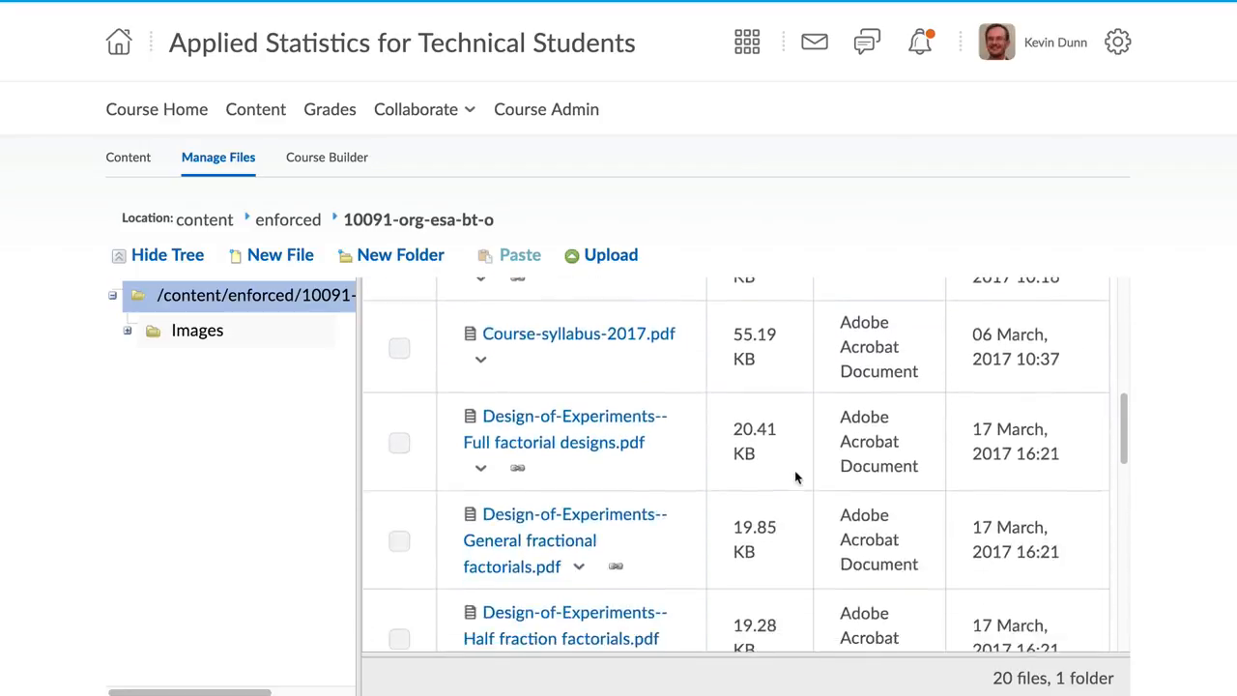
scroll(down, 3)
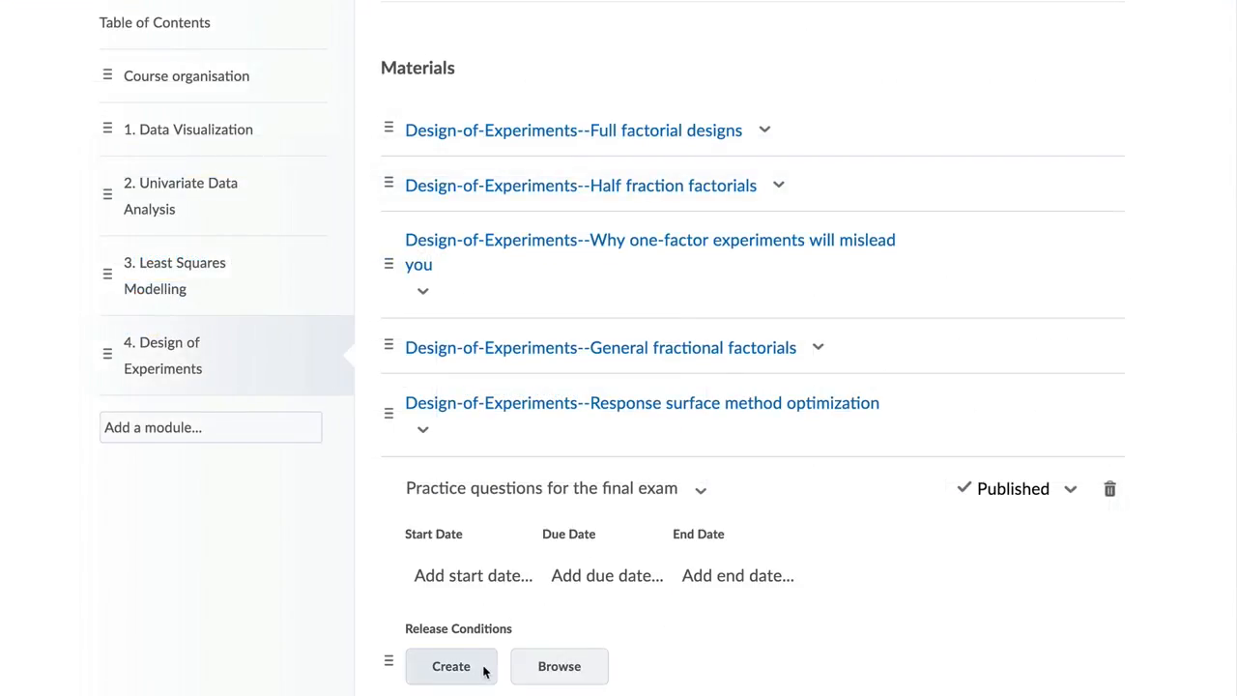
Add a release condition based on the grade value of Assignment 2 with a comparison criterion.
click(450, 665)
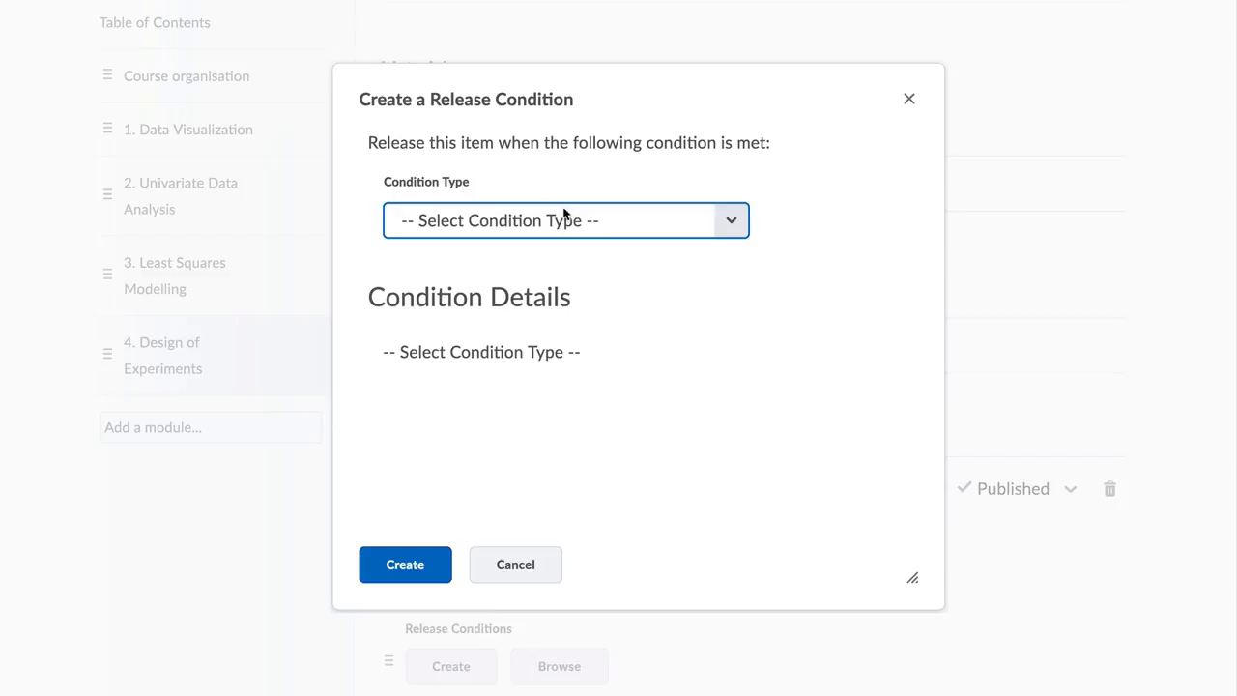
click(564, 220)
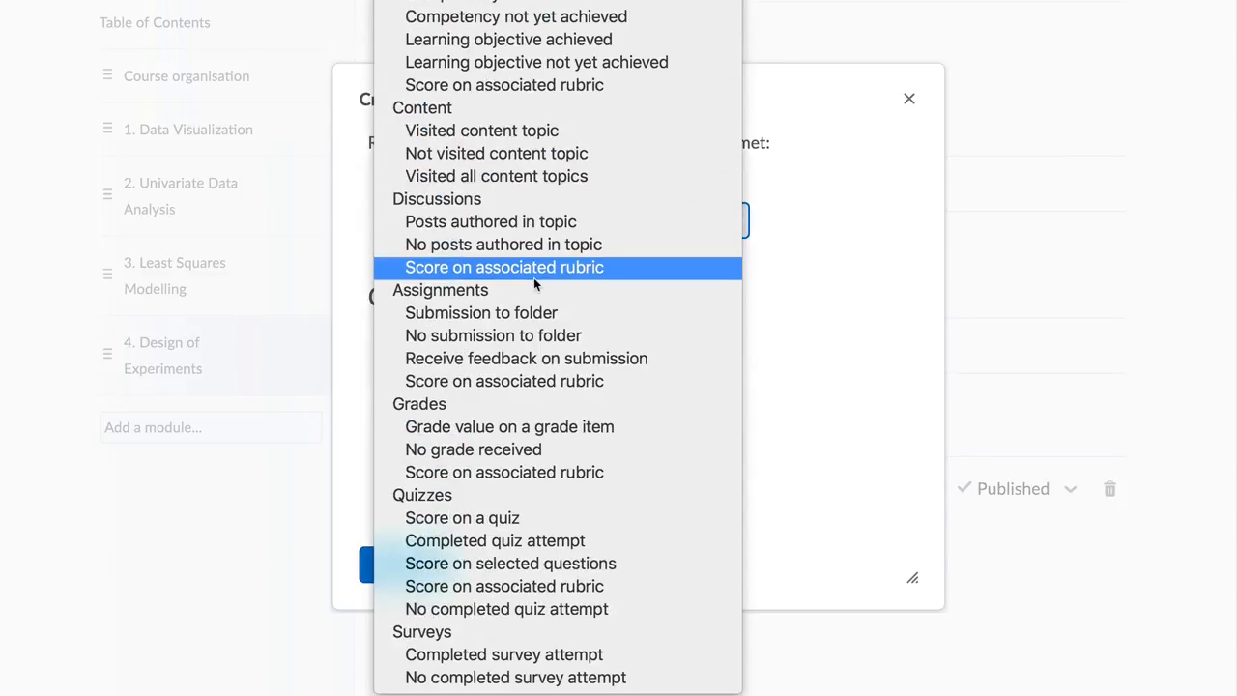
mouse_move(508, 427)
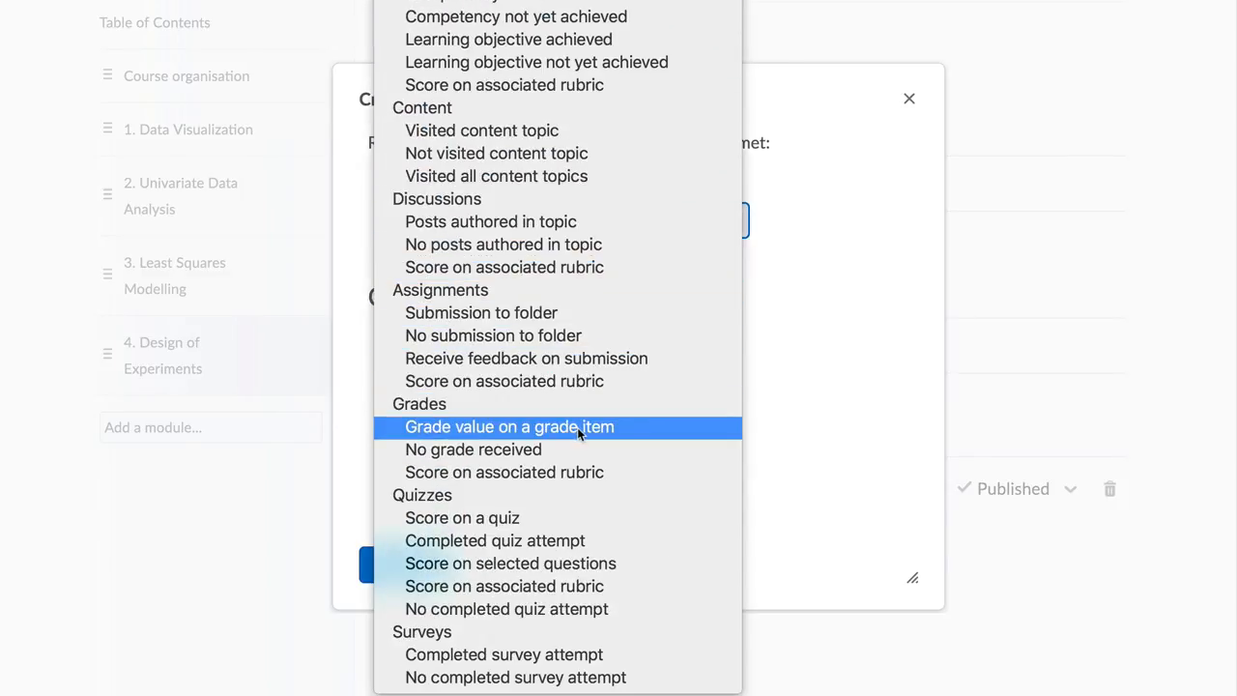
click(510, 427)
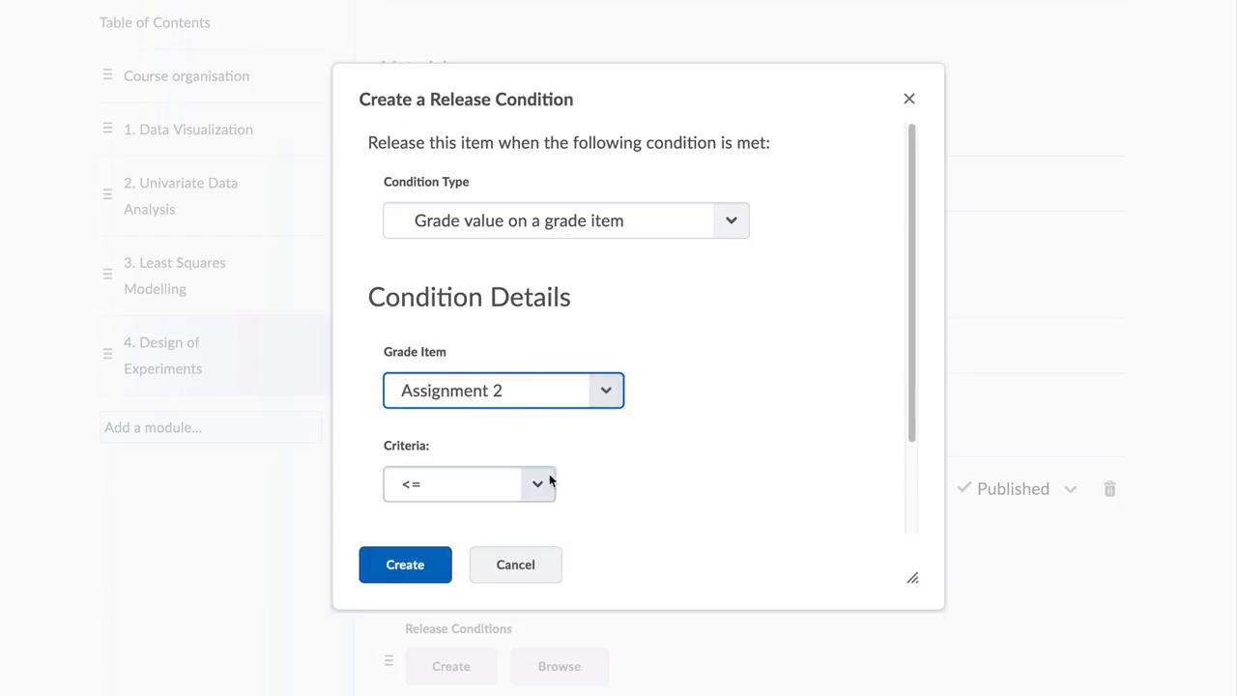
click(468, 483)
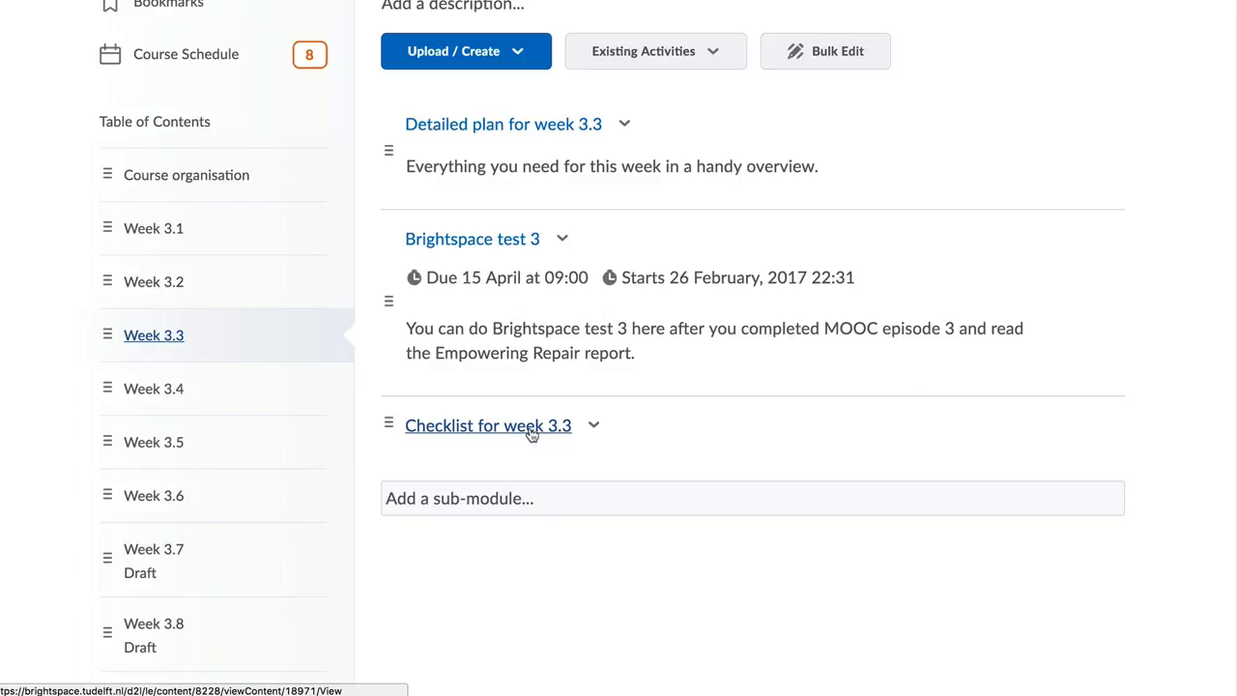
Tick Read Empowering Repair and the Wednesday lecture in the Week 3.3 checklist.
click(487, 425)
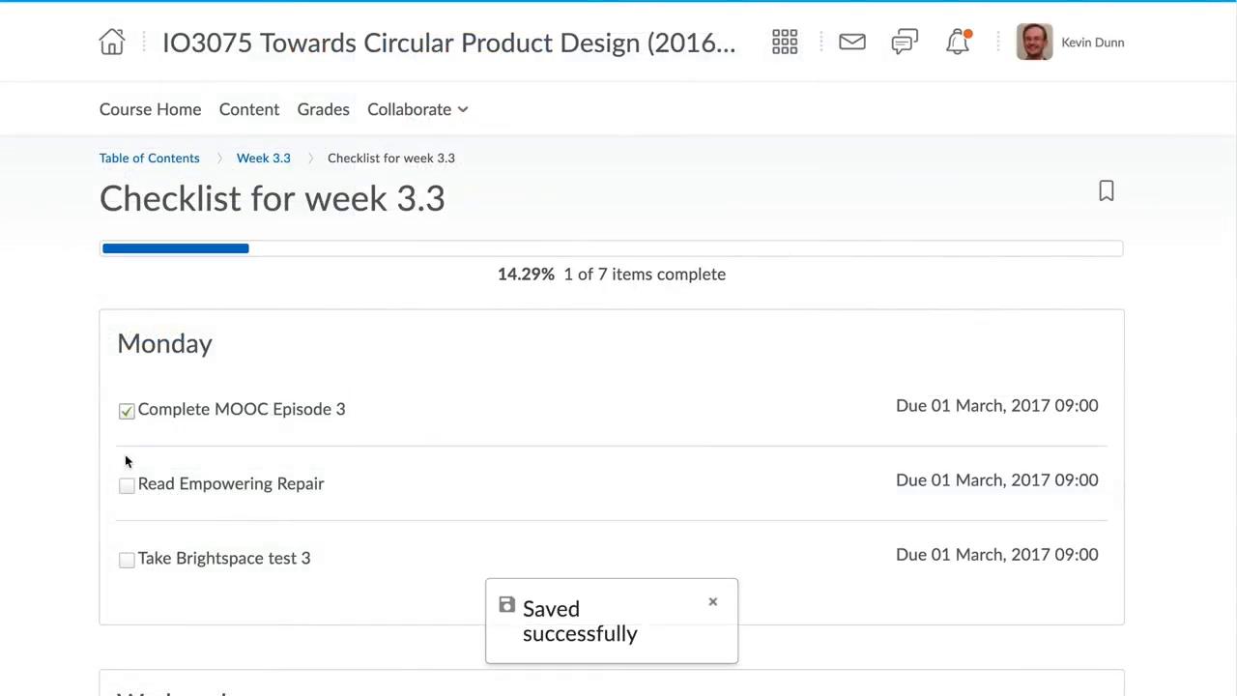
click(126, 483)
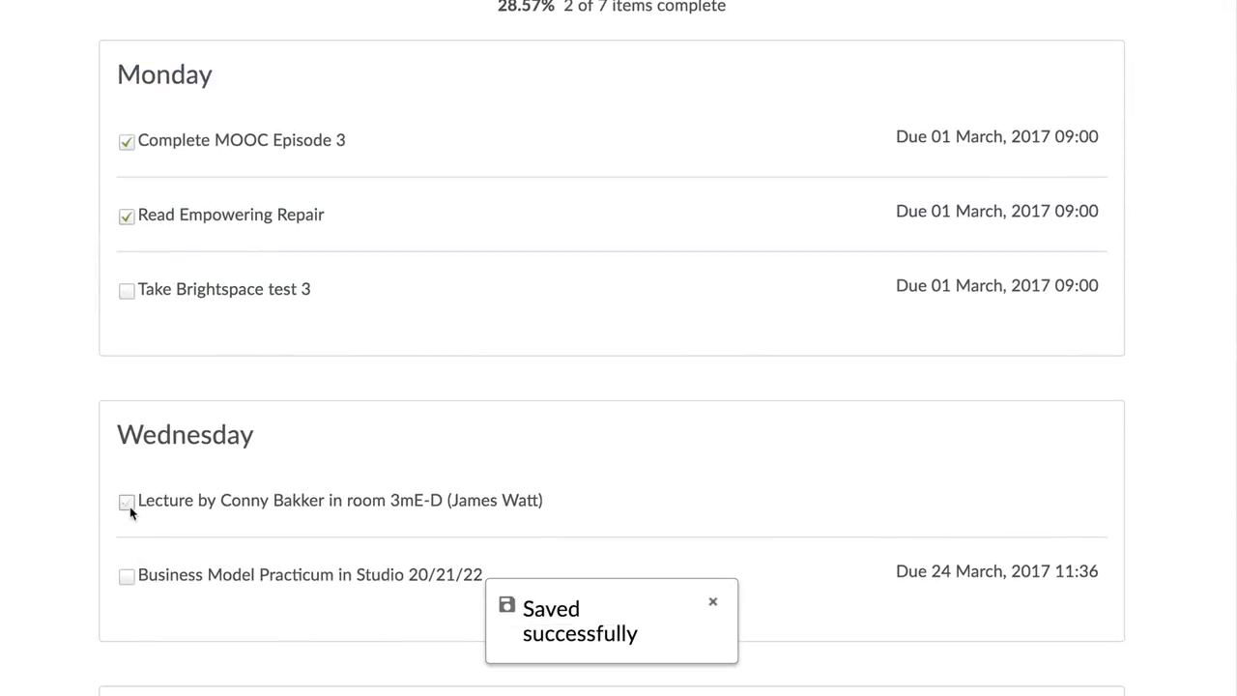
click(128, 502)
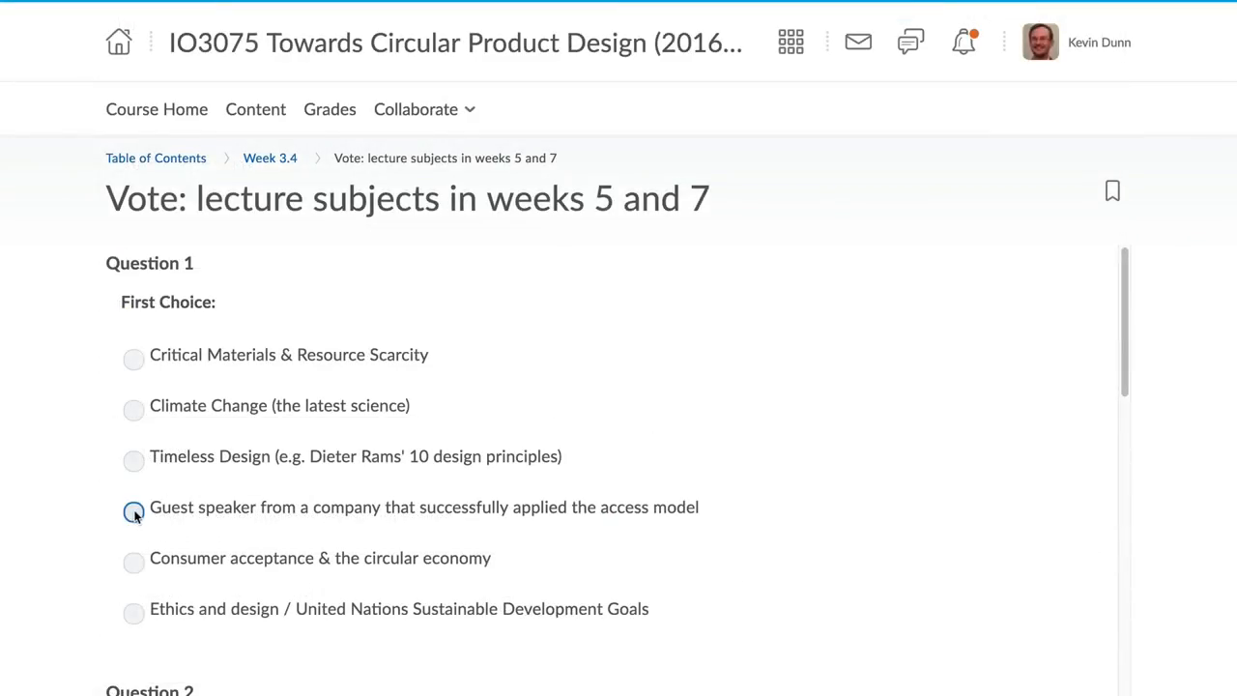
scroll(down, 3)
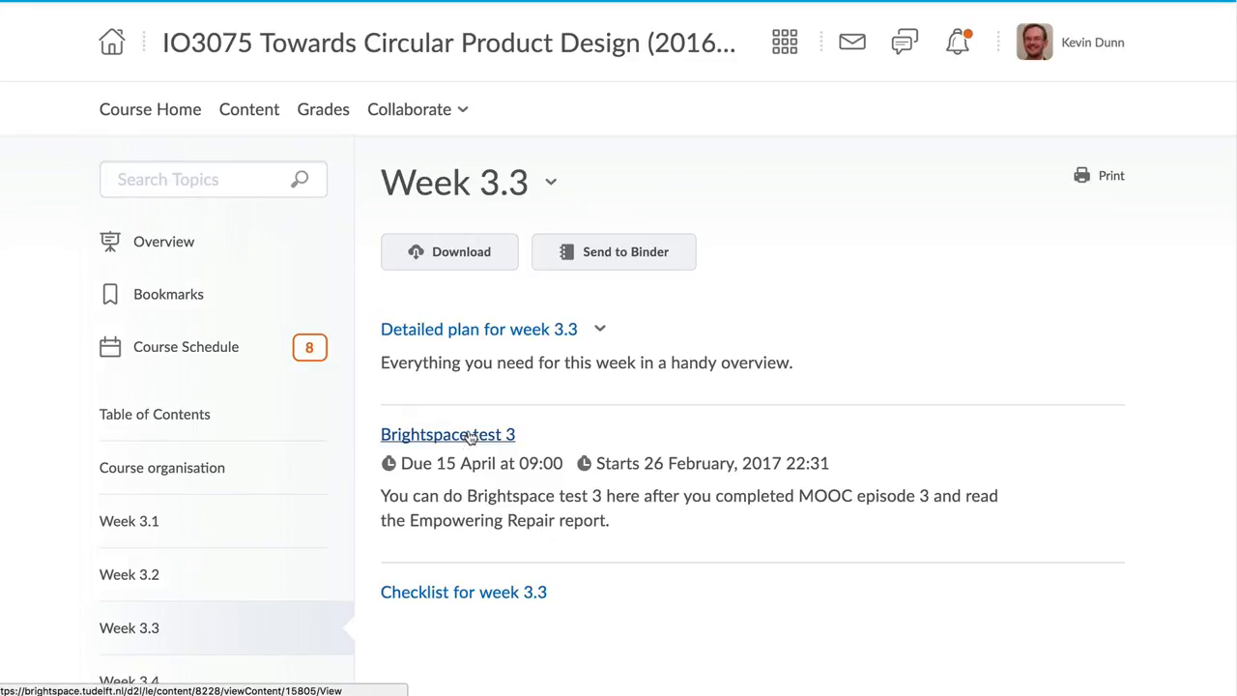
Preview Brightspace test 3 and select an answer for question 3.
click(449, 433)
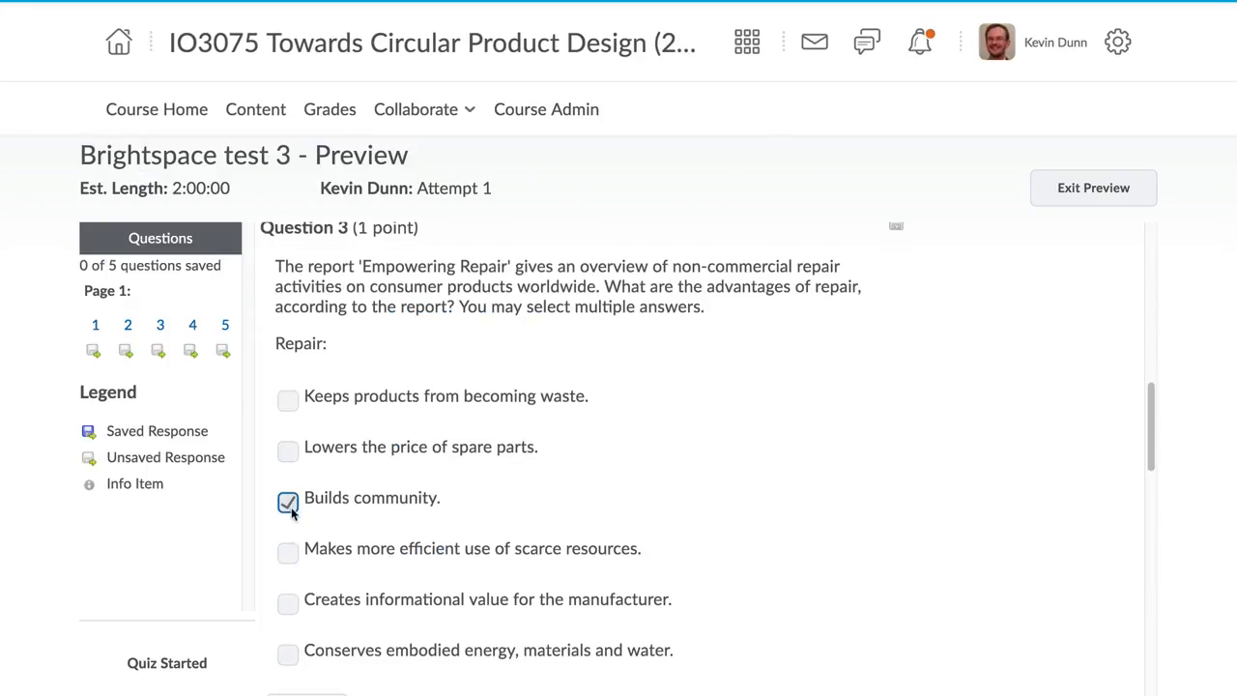
click(288, 580)
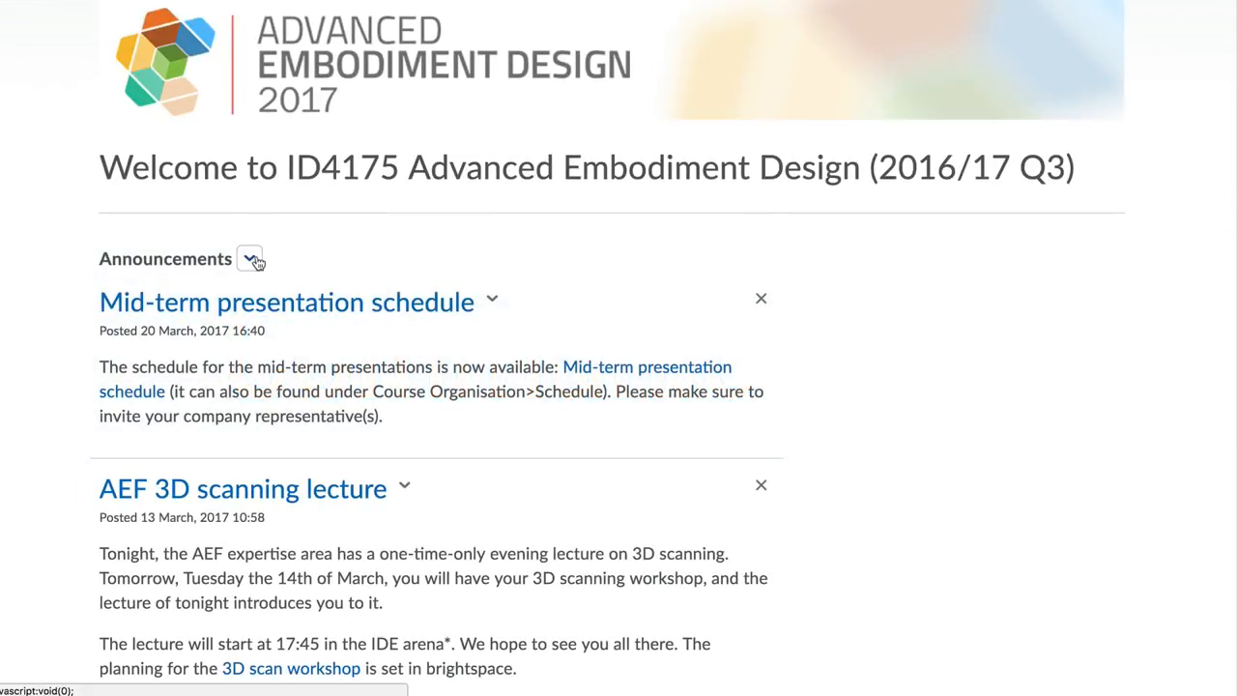
Enable email notifications for updated announcements and new announcements in Notifications.
click(250, 259)
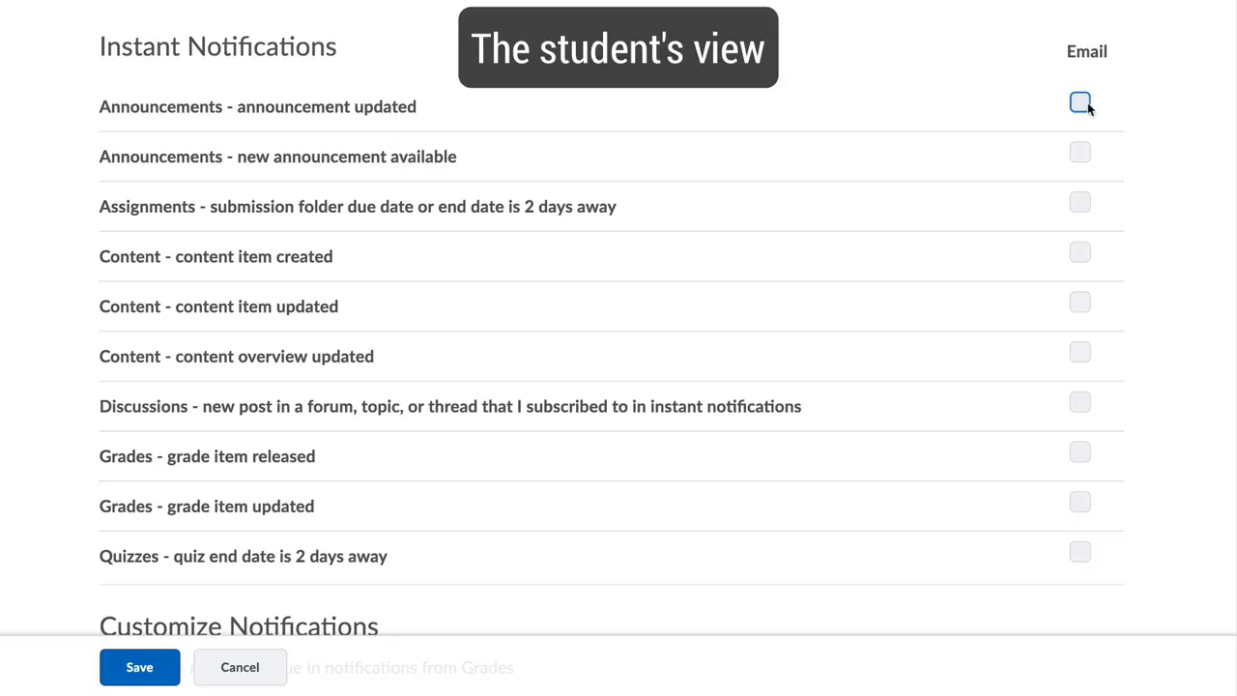
click(1078, 105)
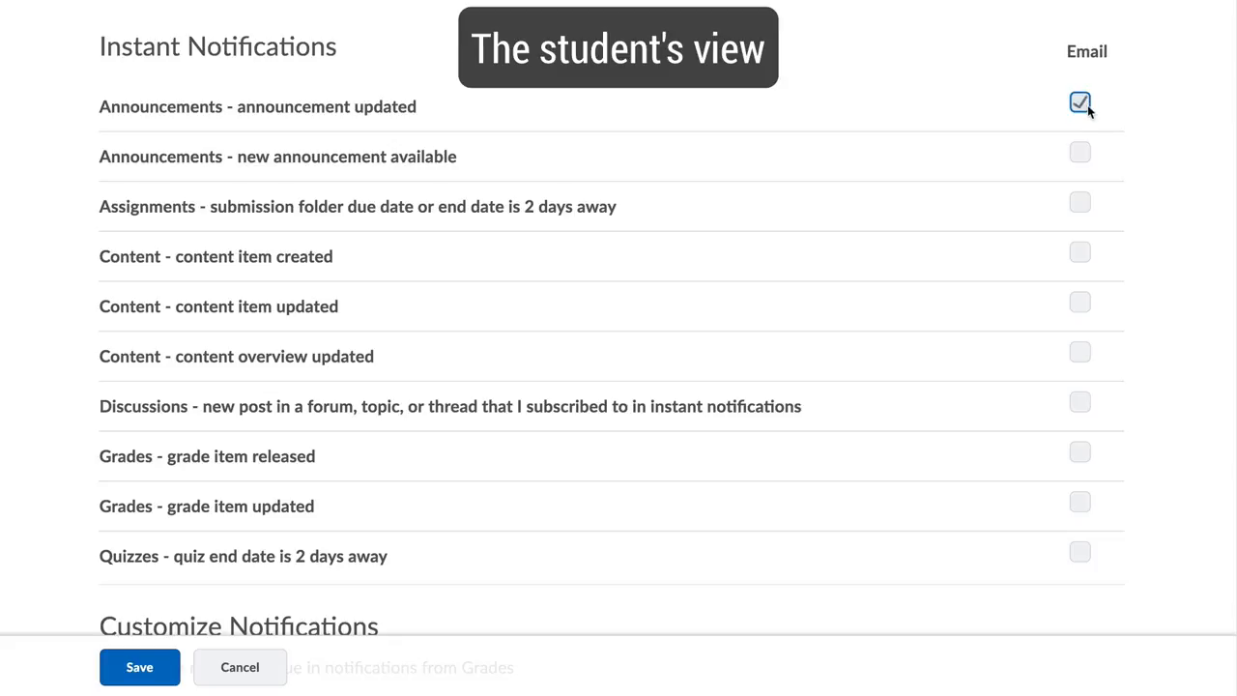
click(1078, 153)
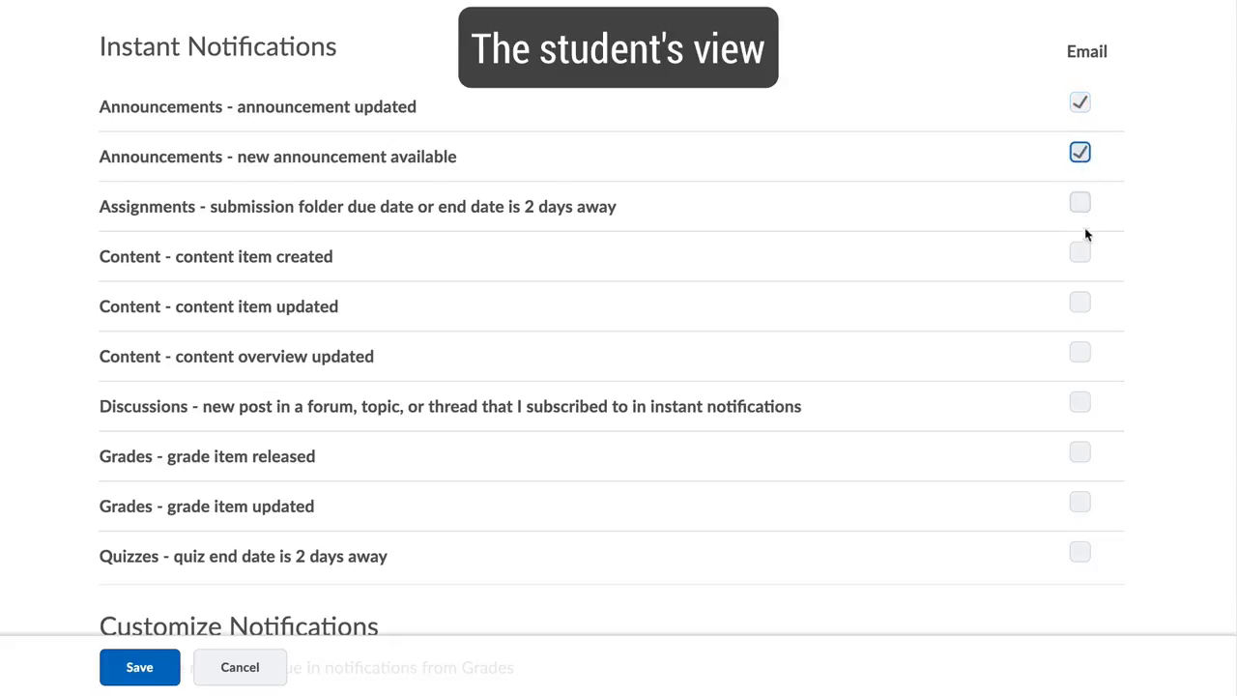
click(1078, 301)
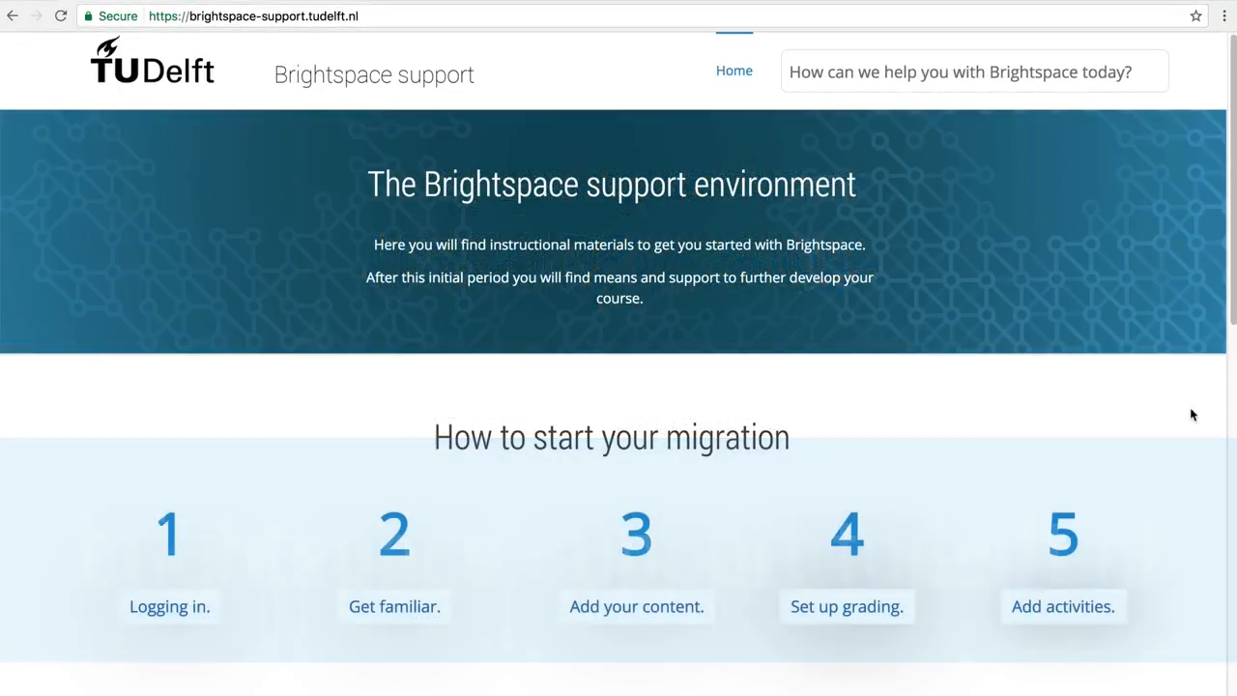
Scroll to The Building Blocks of Brightspace and follow a training link.
scroll(down, 3)
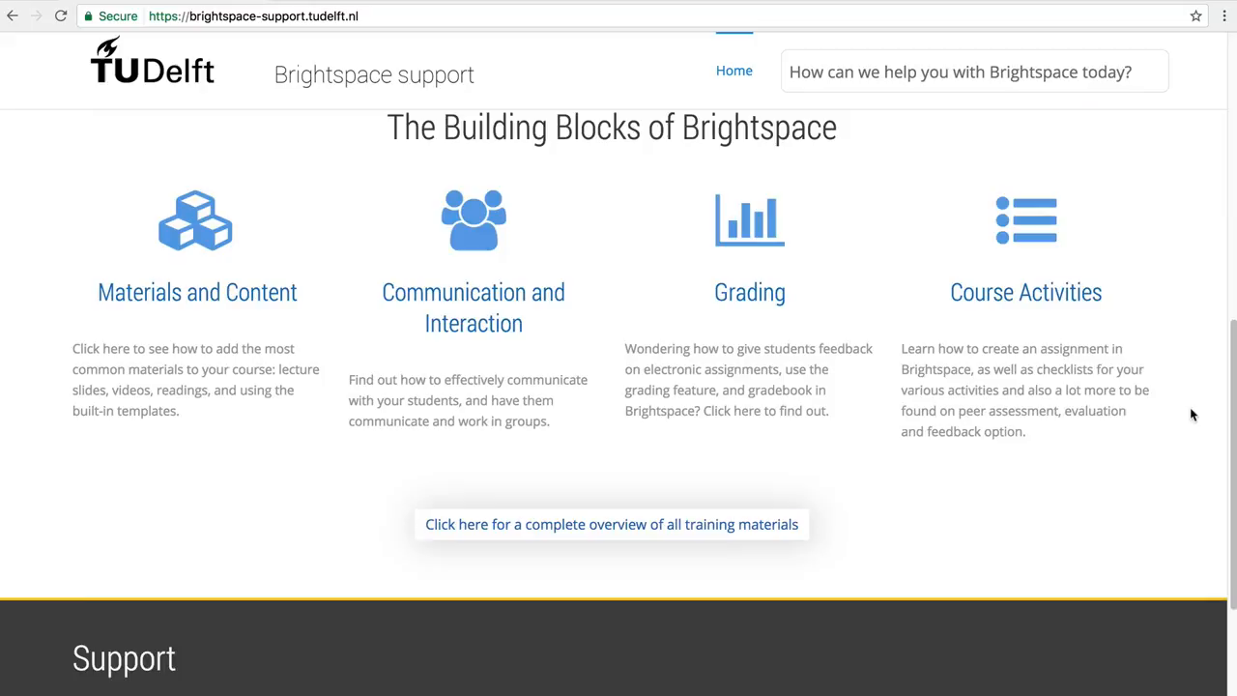
click(471, 307)
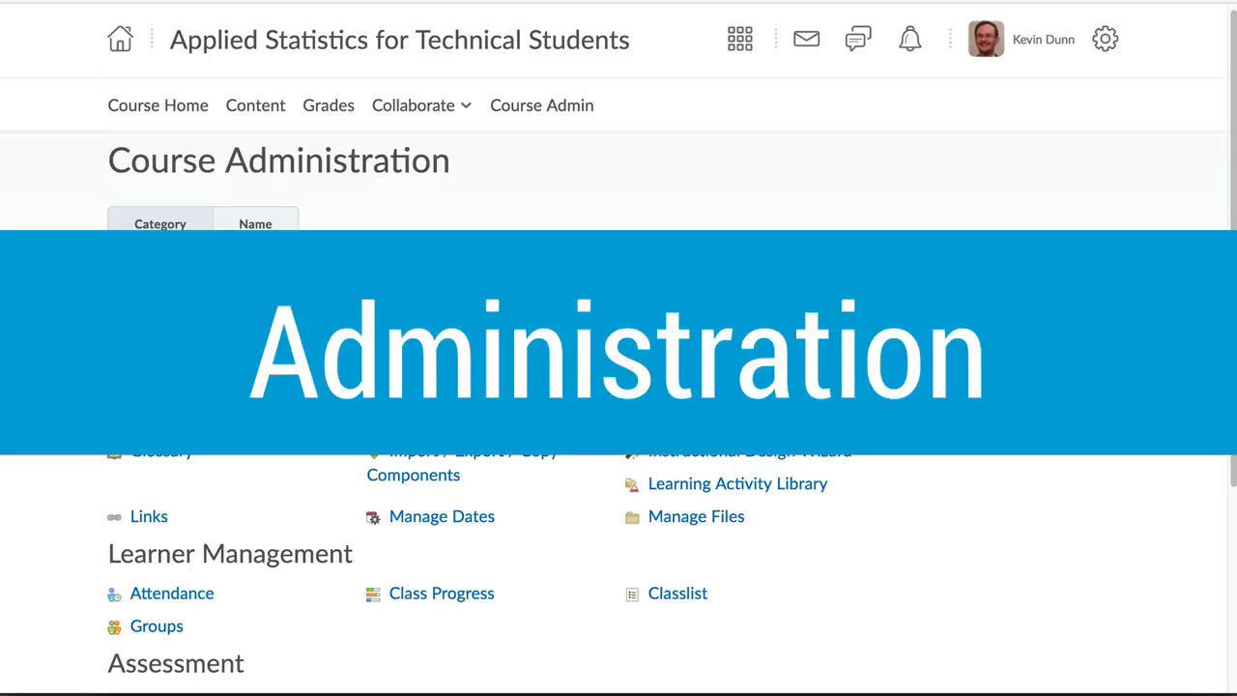
Review the grade items and weights in Manage Grades and check the New grade item options.
scroll(down, 3)
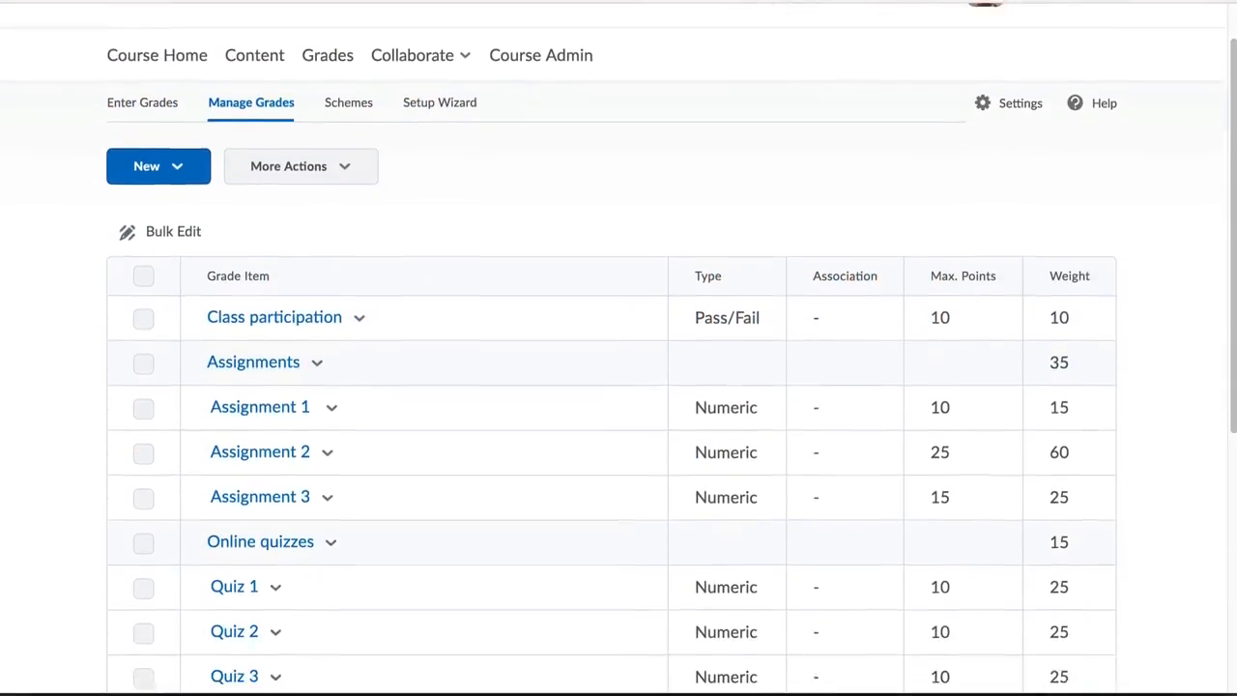
scroll(down, 3)
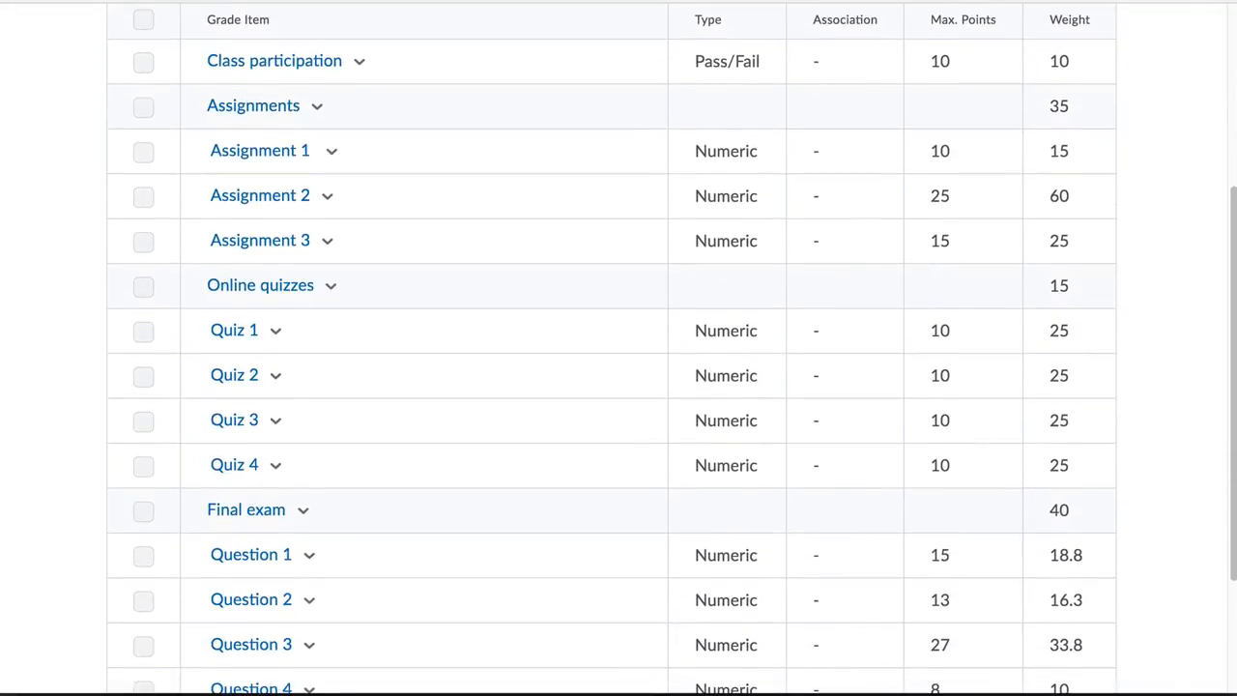
scroll(down, 3)
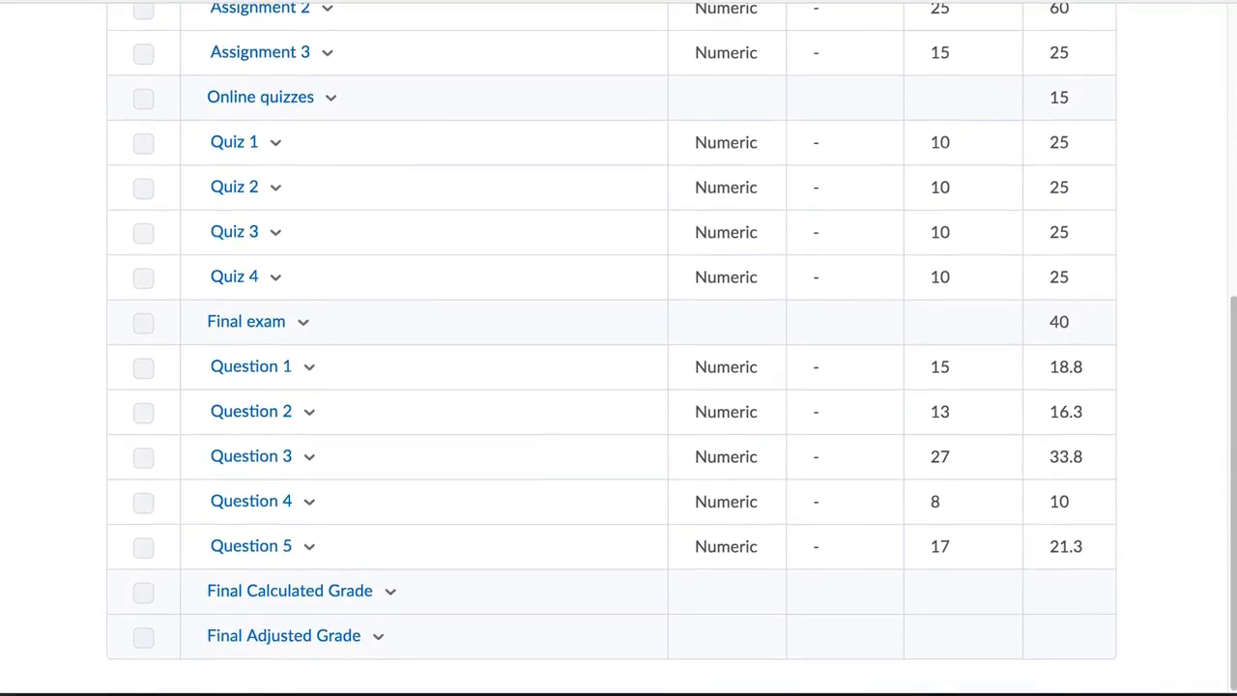
click(159, 225)
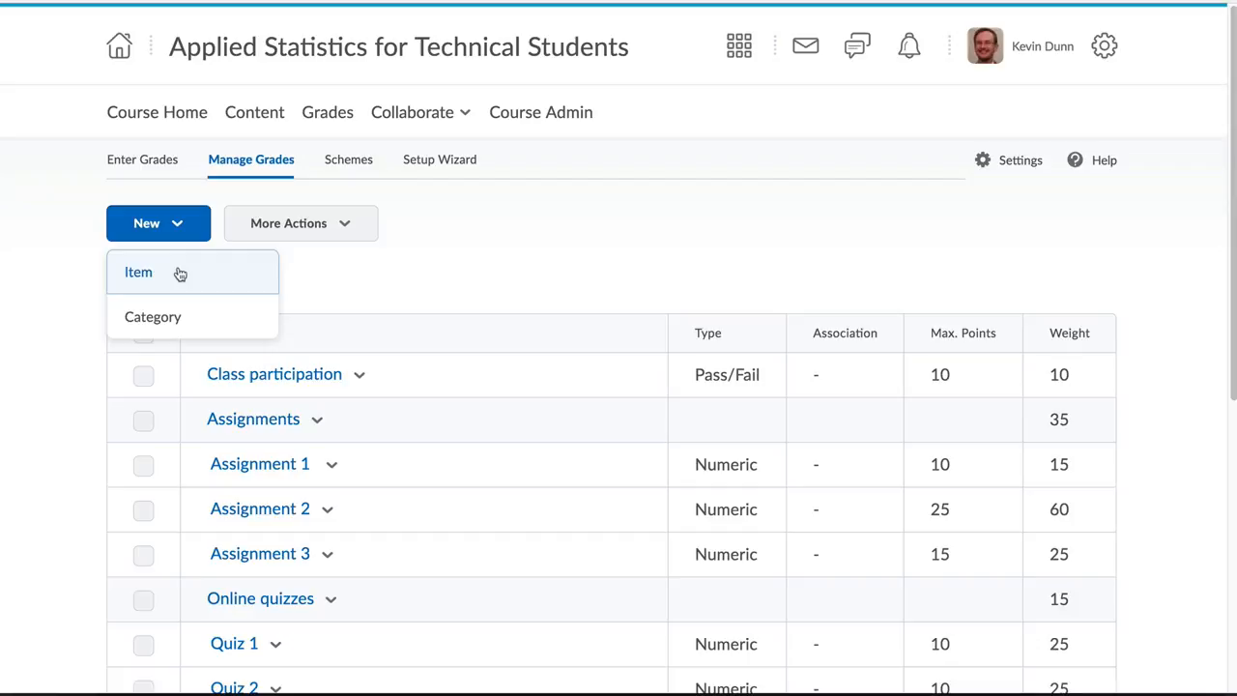
Switch to Enter Grades and start exporting the course grades.
click(139, 271)
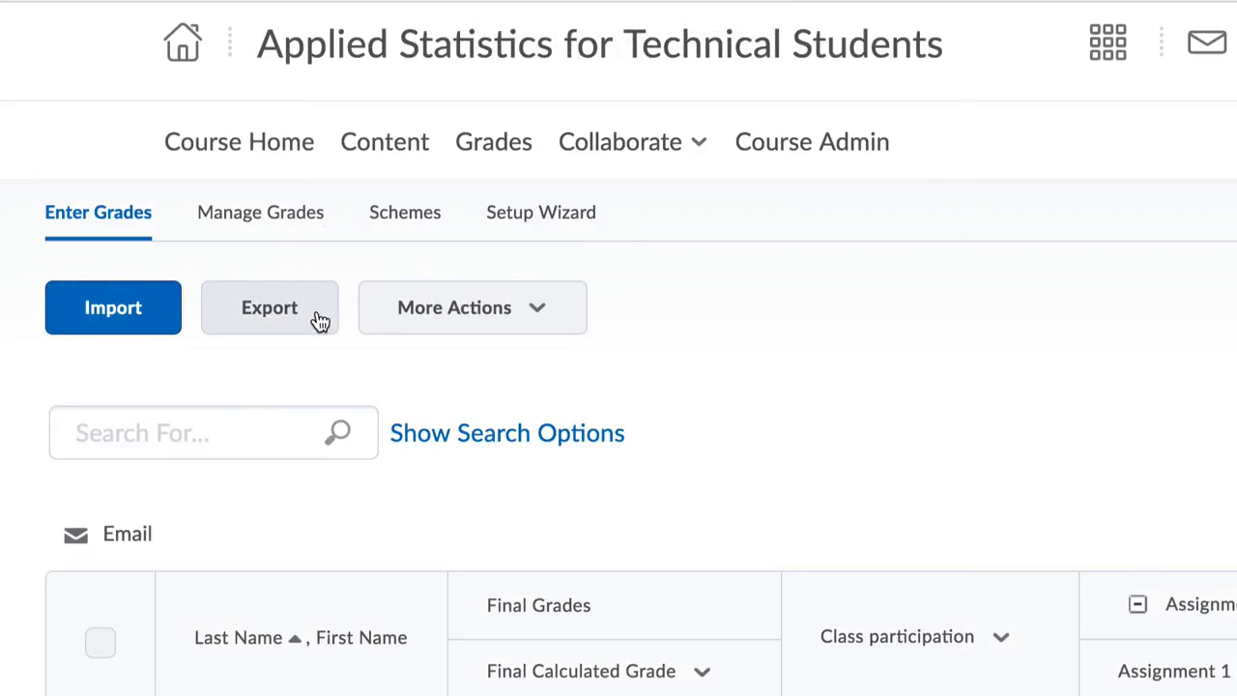
click(269, 307)
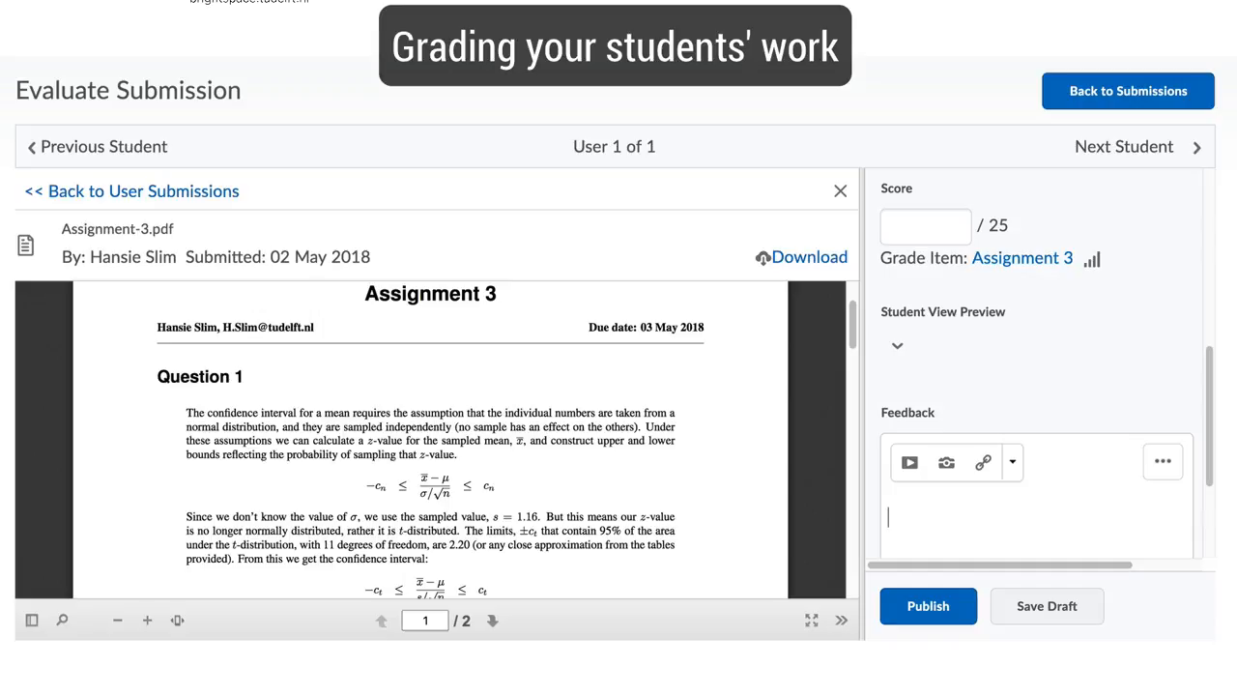
Write 'Great wo' feedback and score 23 on the Assignment 3 submission's second page.
click(490, 620)
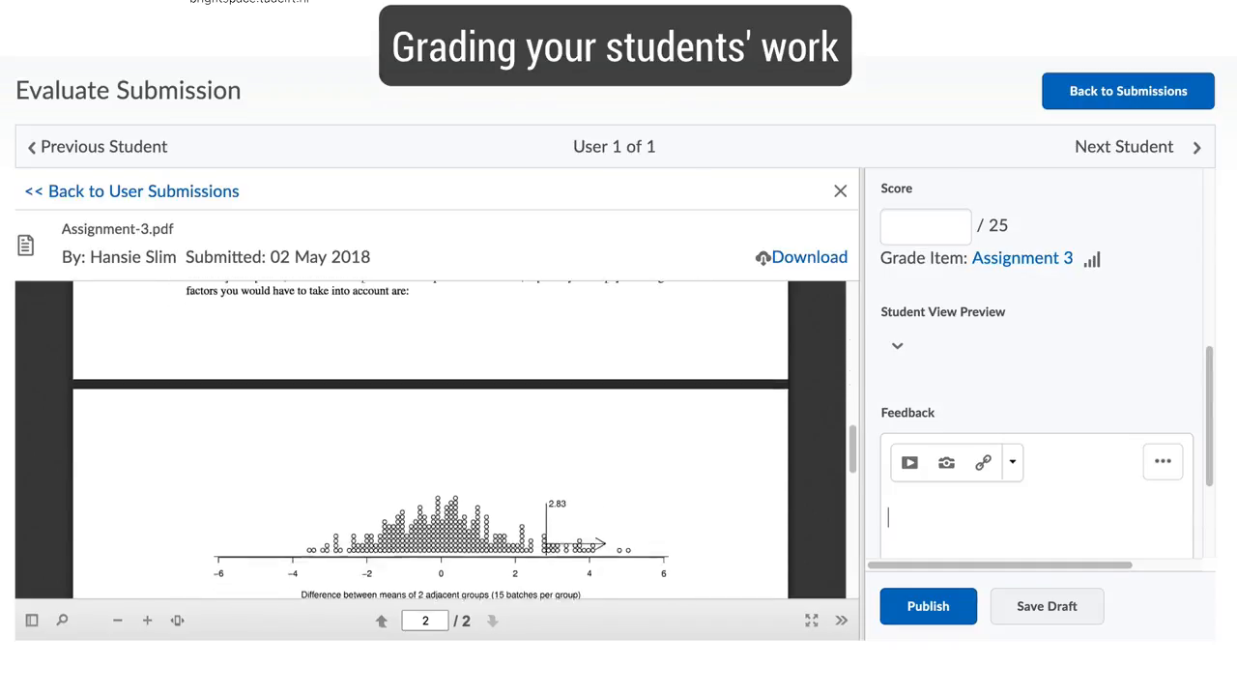
text(Great wo)
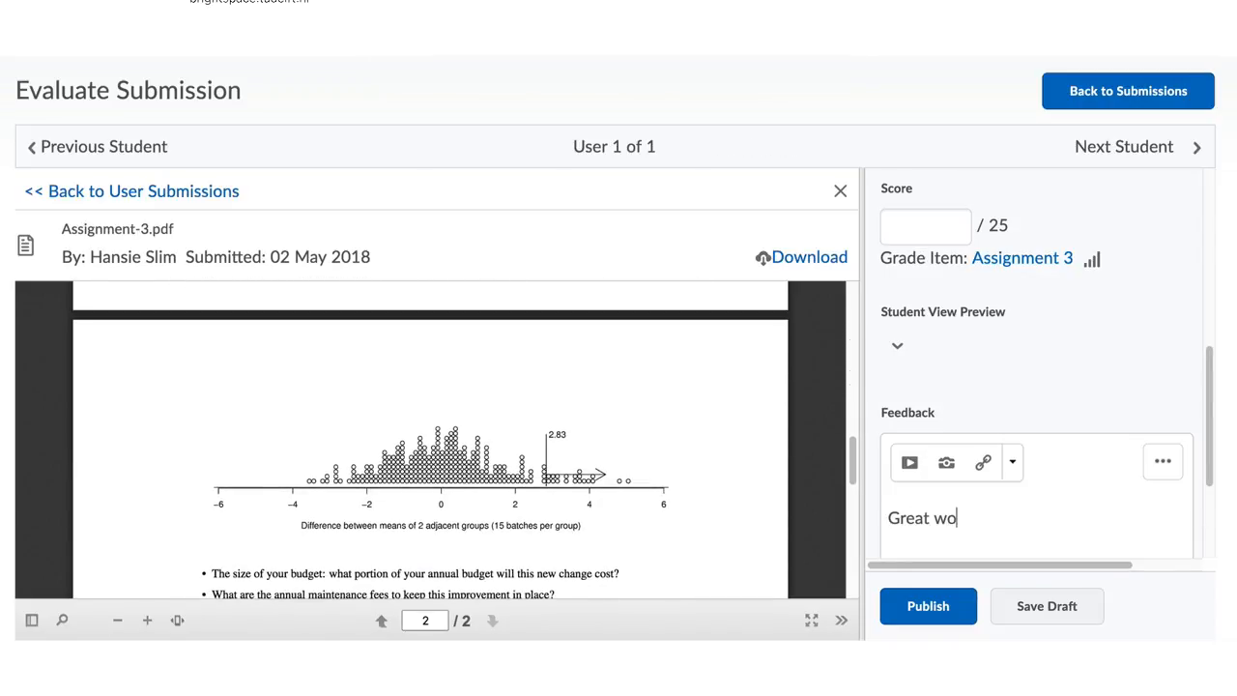
text(23)
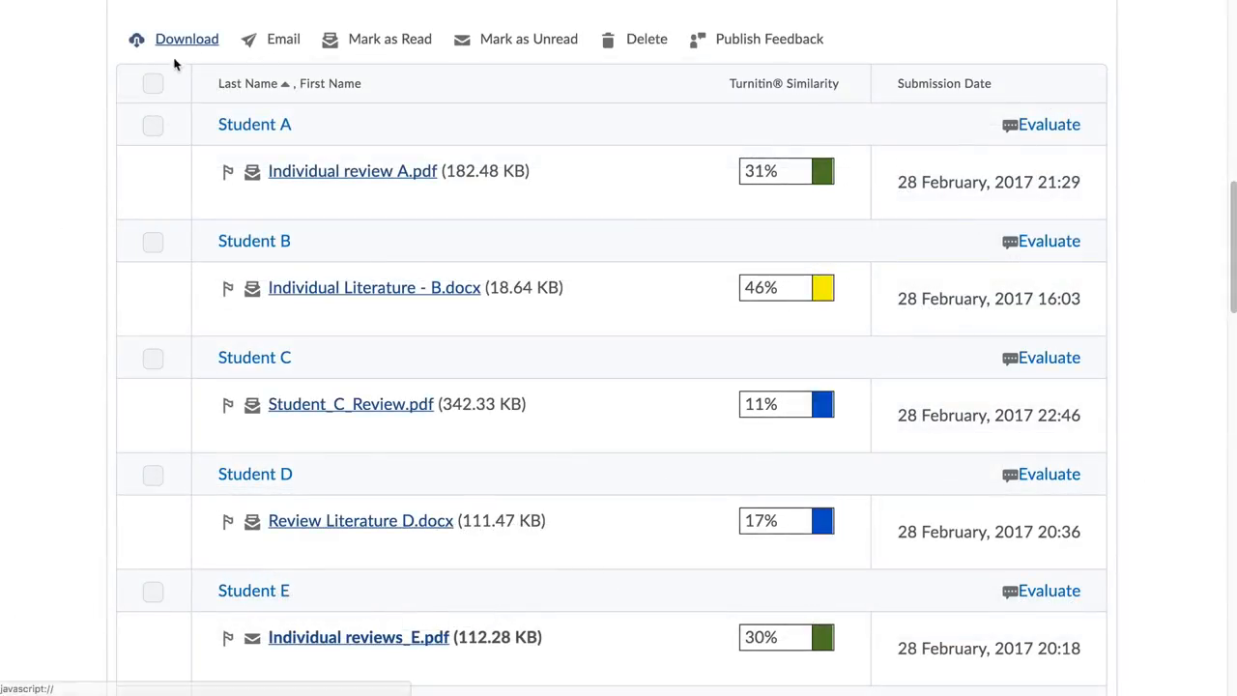
Select all student submissions, download them, and move on to Class Progress.
click(152, 83)
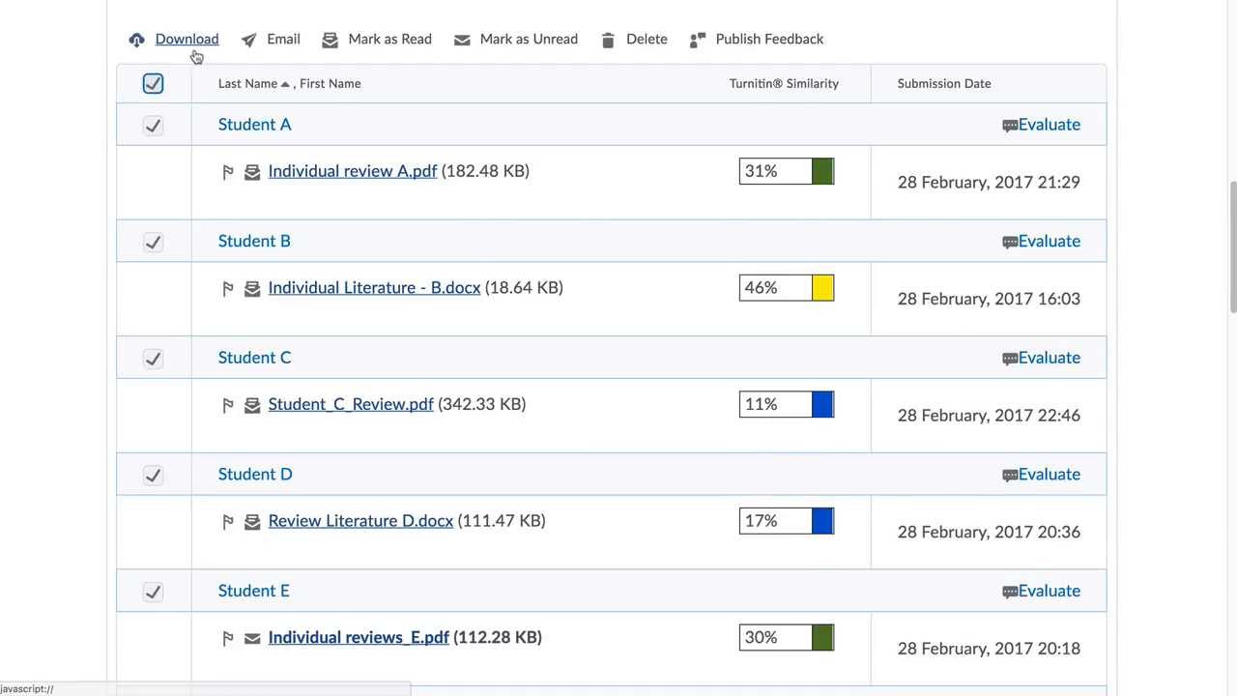
click(185, 39)
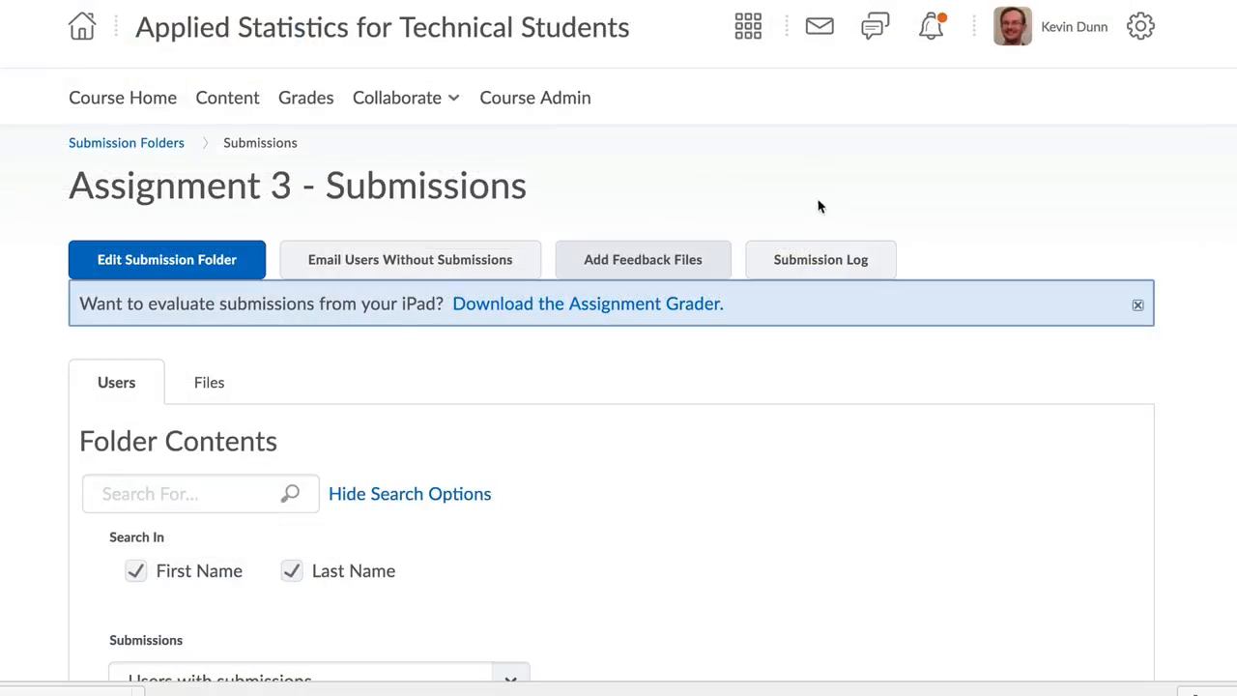
click(641, 259)
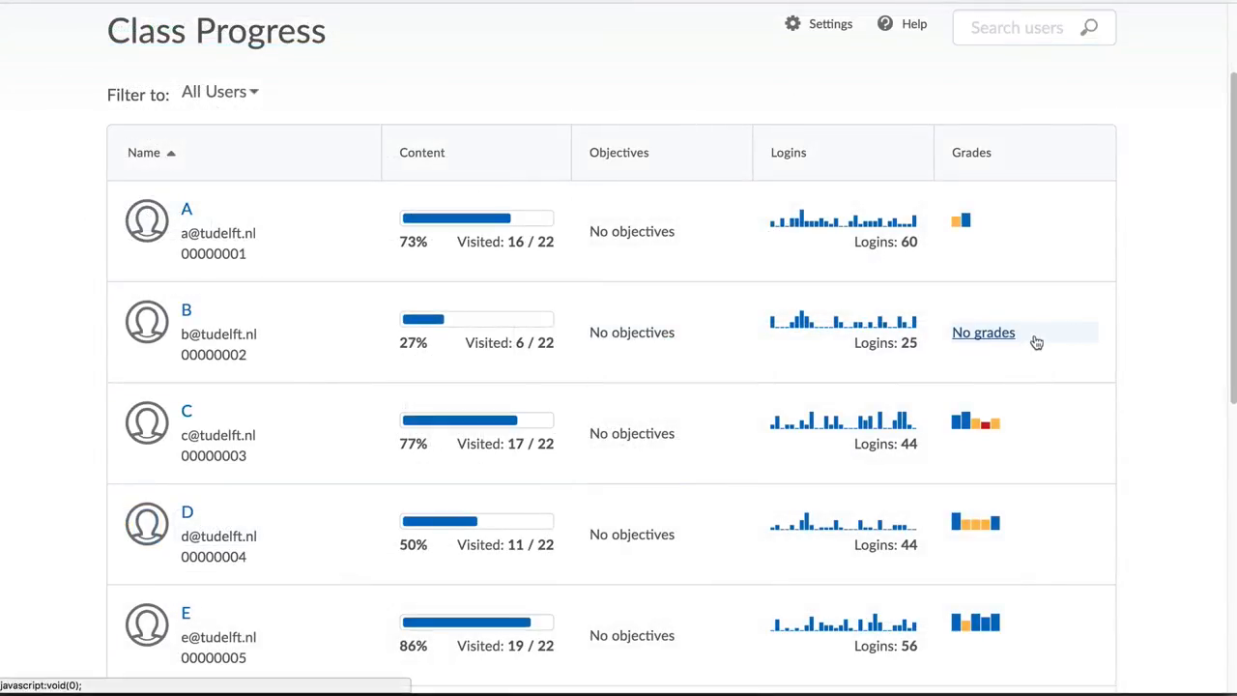
mouse_move(962, 422)
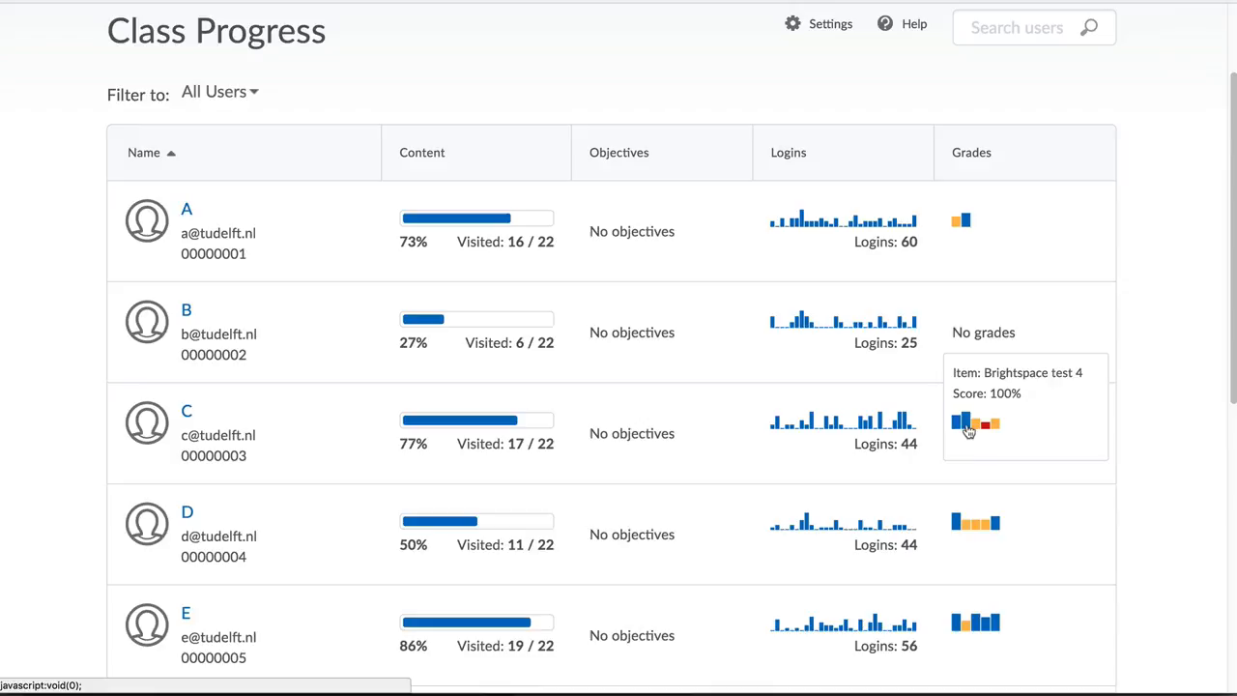
Scroll the Class Progress student list to review visits, logins and grades.
scroll(down, 3)
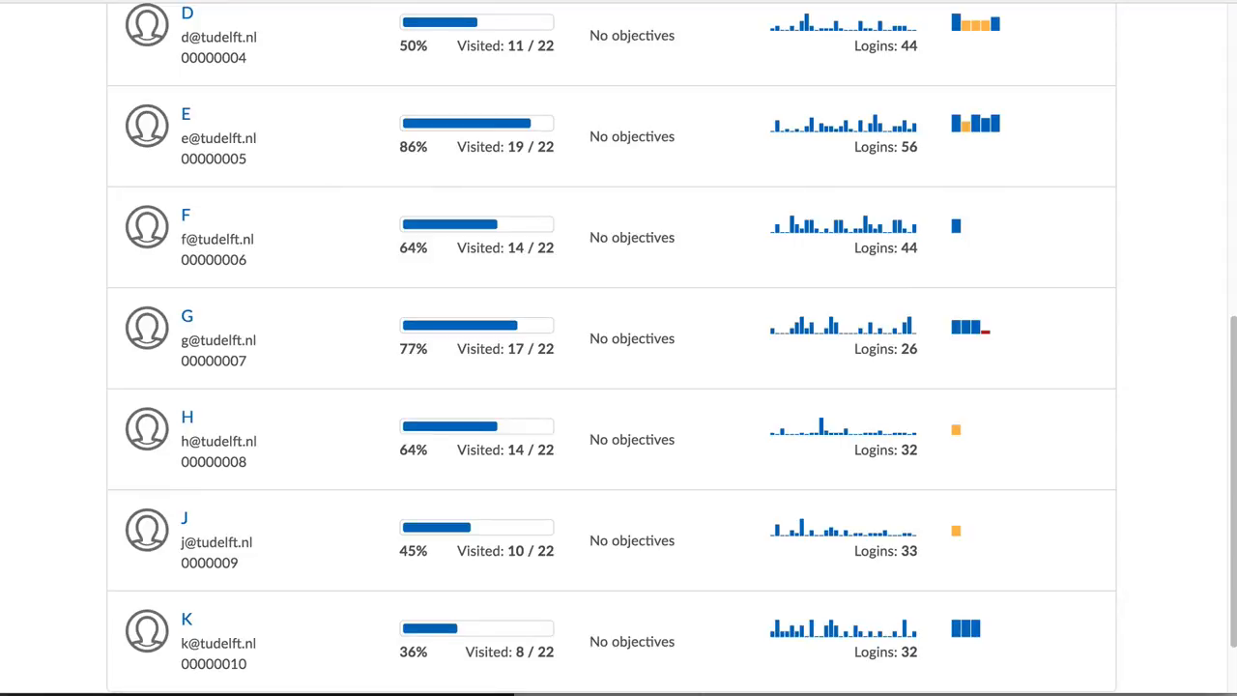
scroll(up, 3)
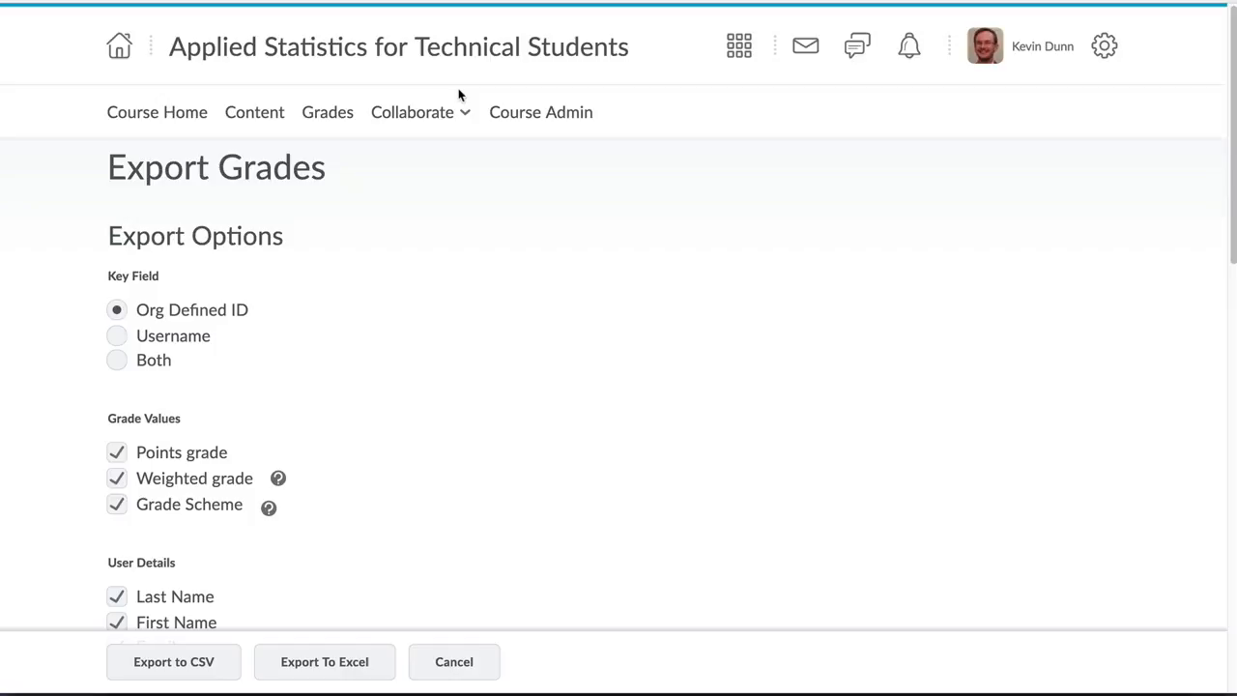
Create a new group category in Collaborate > Groups named Workshops.
click(419, 110)
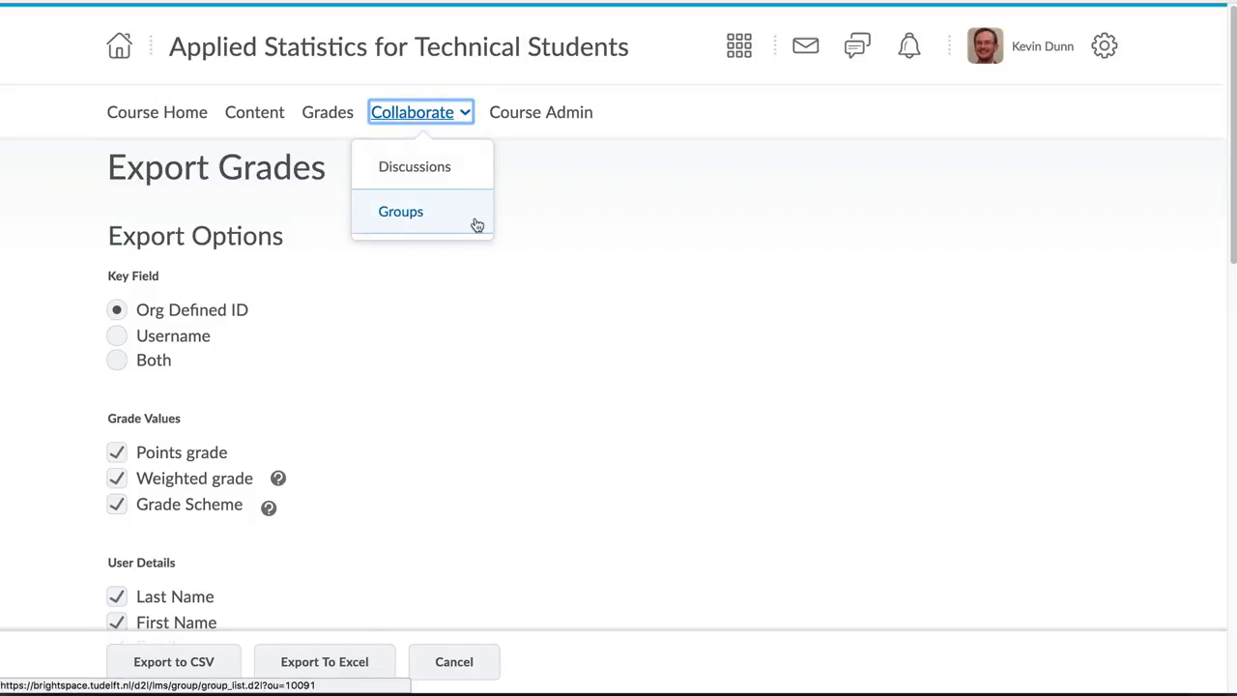
click(400, 210)
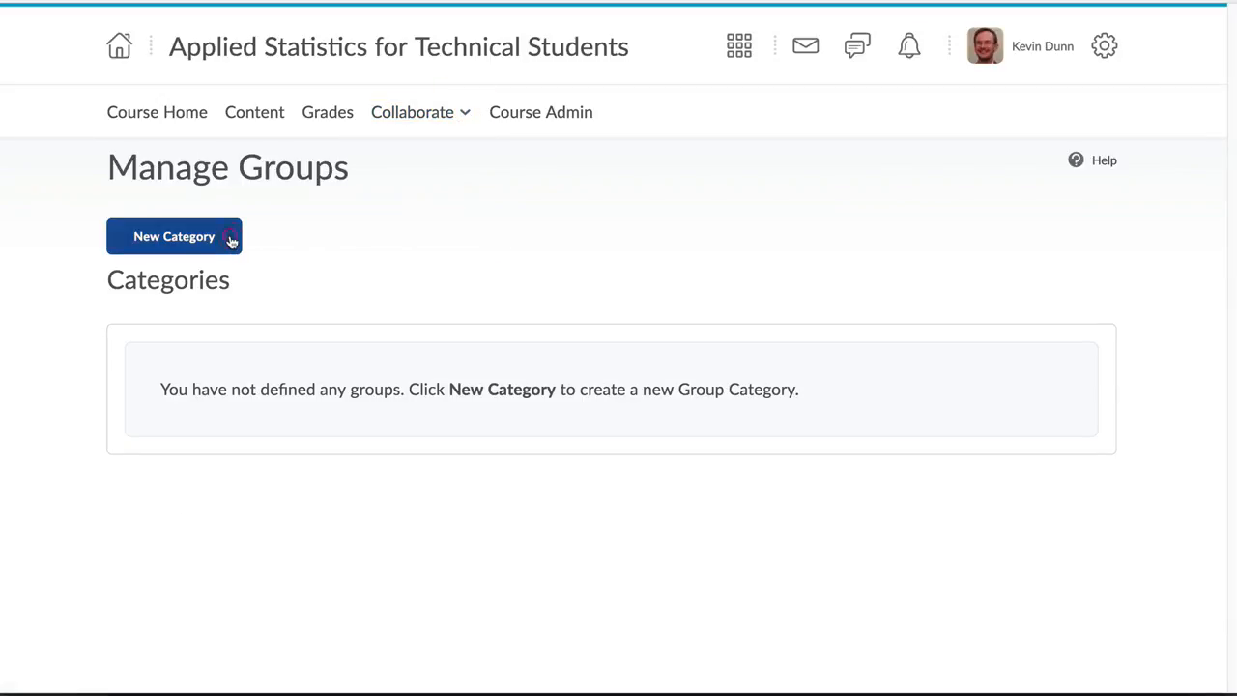
click(173, 235)
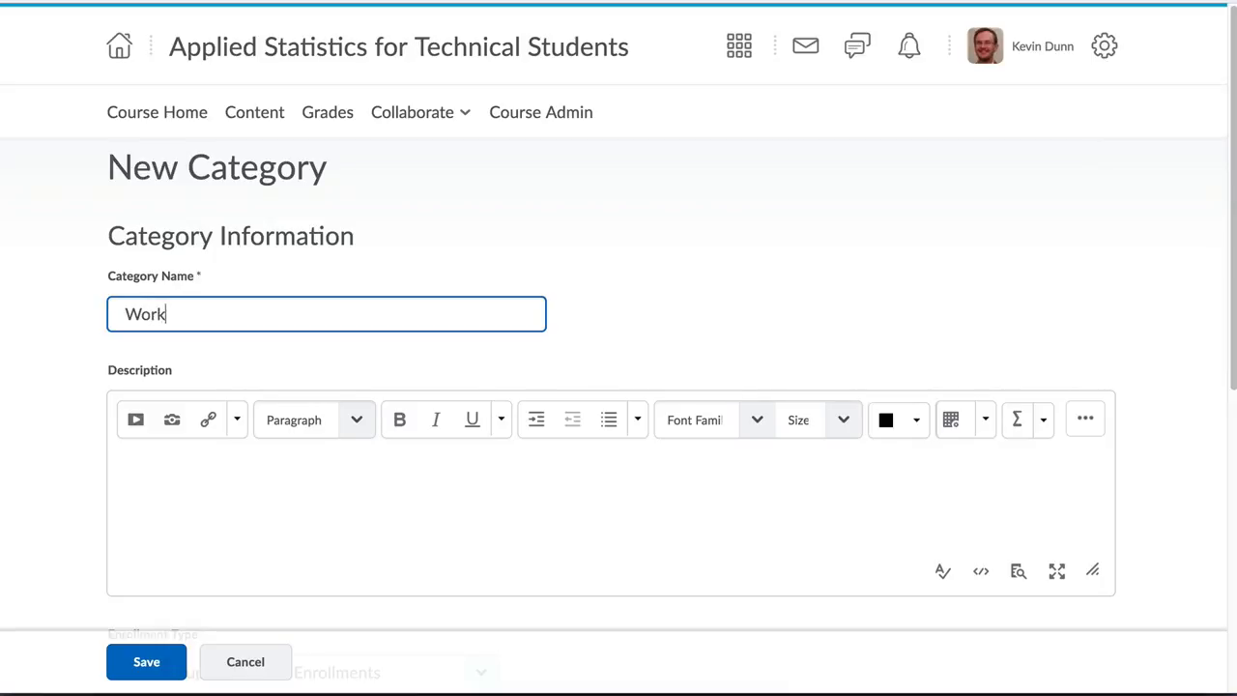
text(shops)
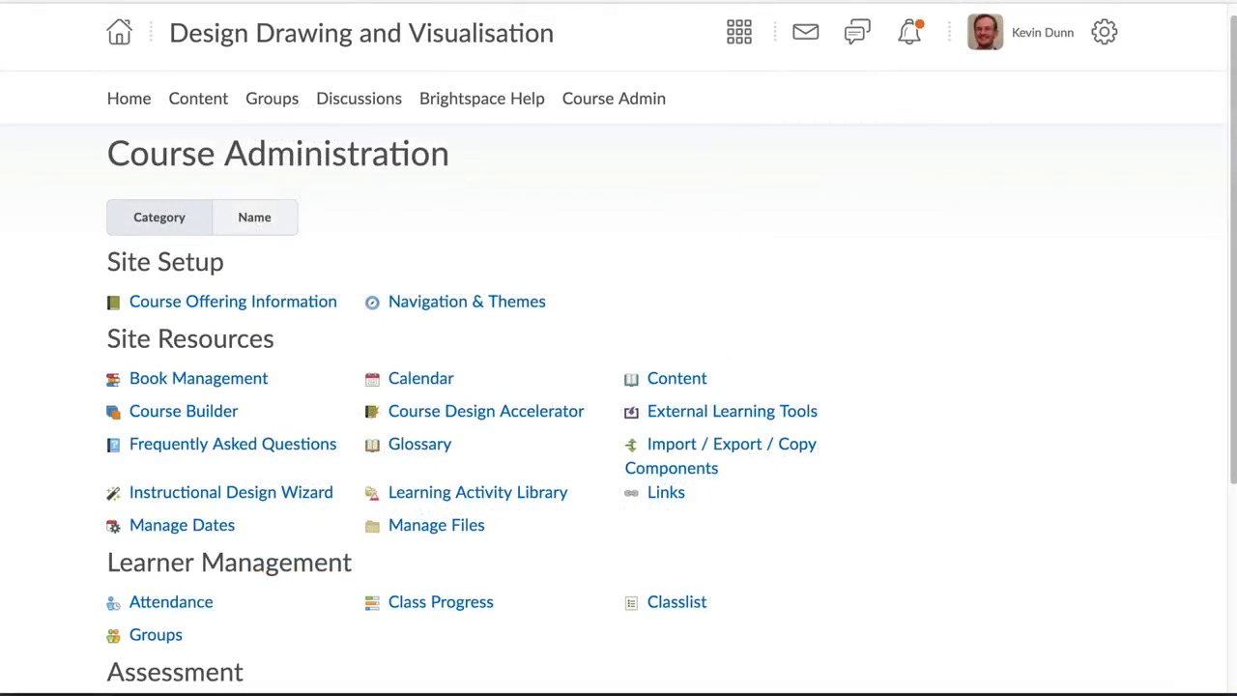
scroll(down, 3)
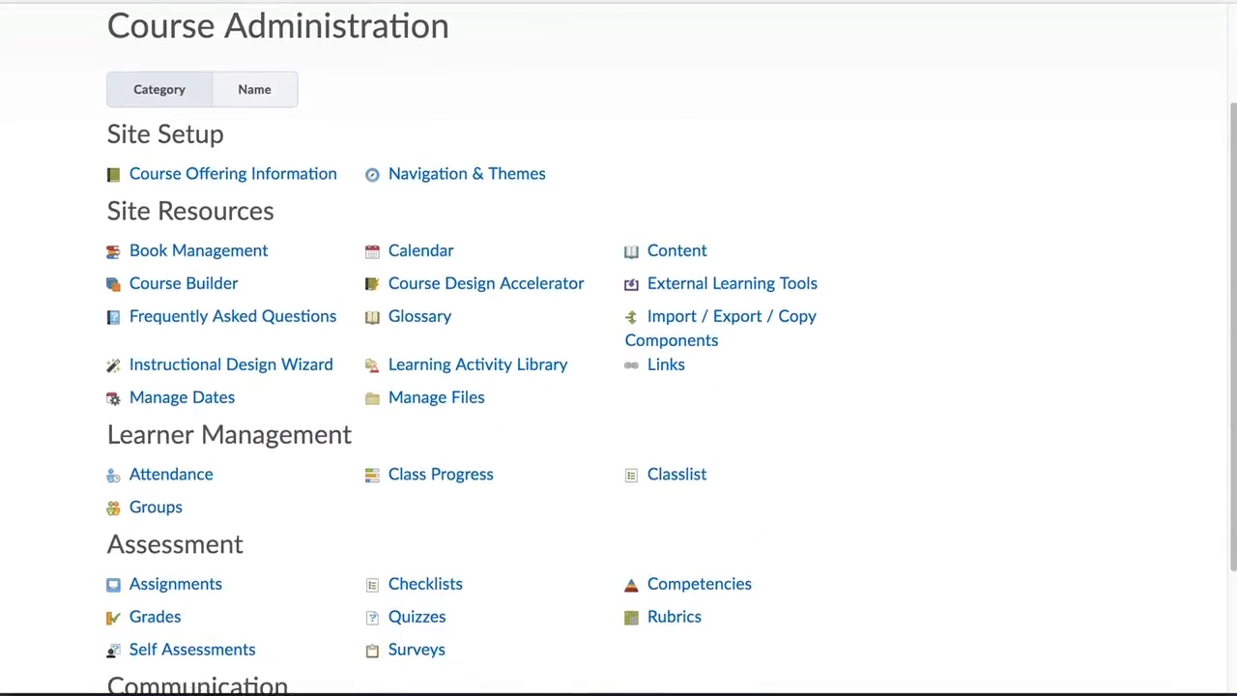
scroll(down, 3)
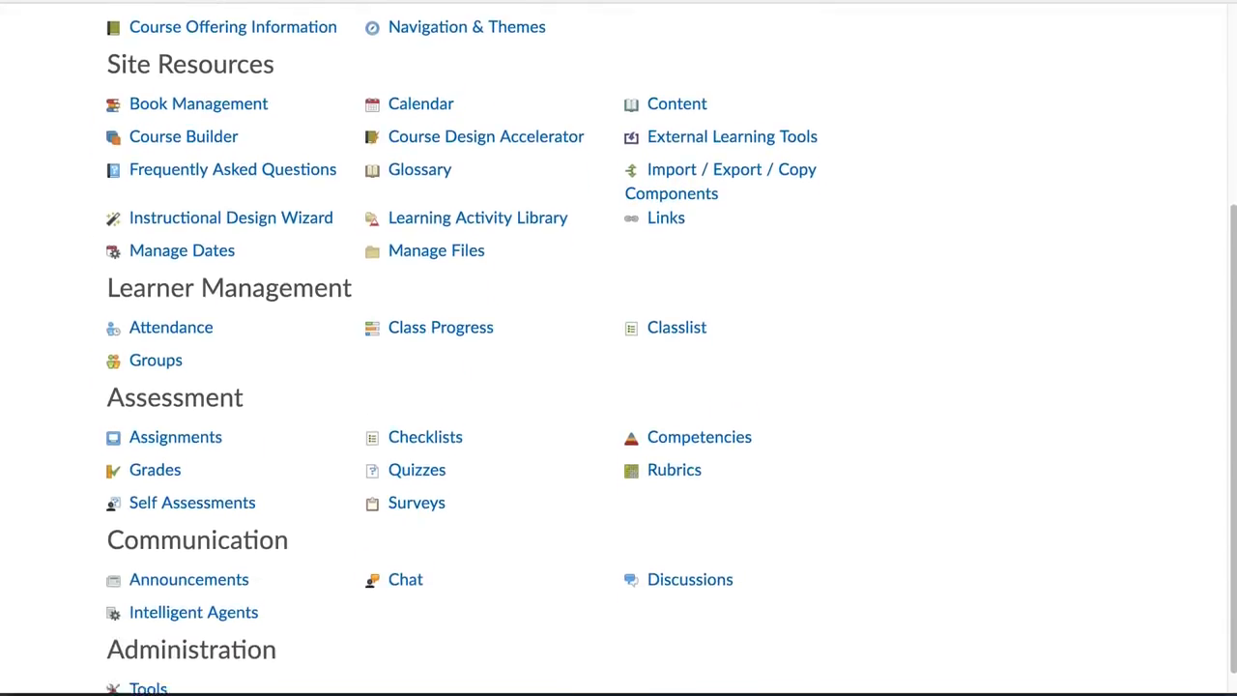